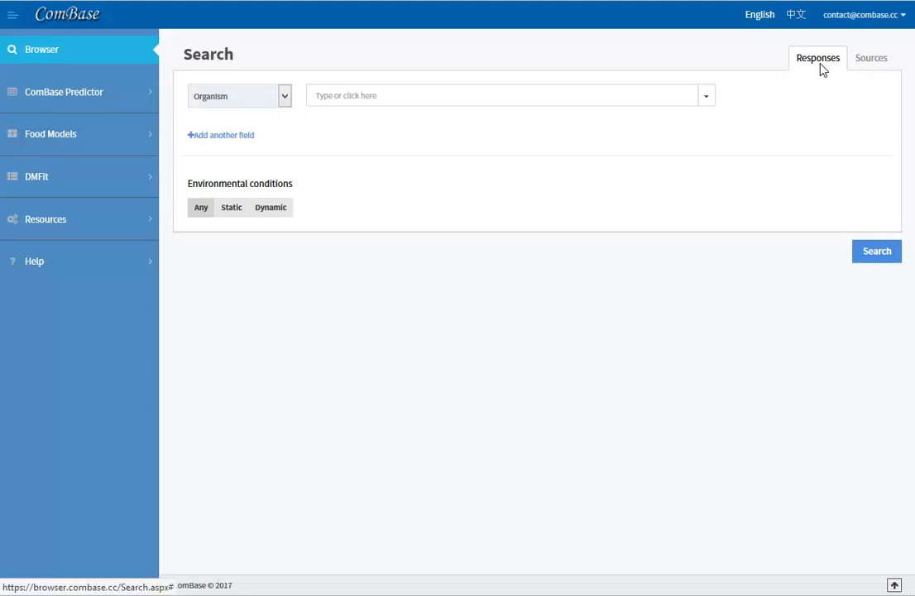
Review the Sources option and field-type list, keeping Organism with Escherichia coli entered.
{"action": "left_click", "coordinate": [870, 56]}
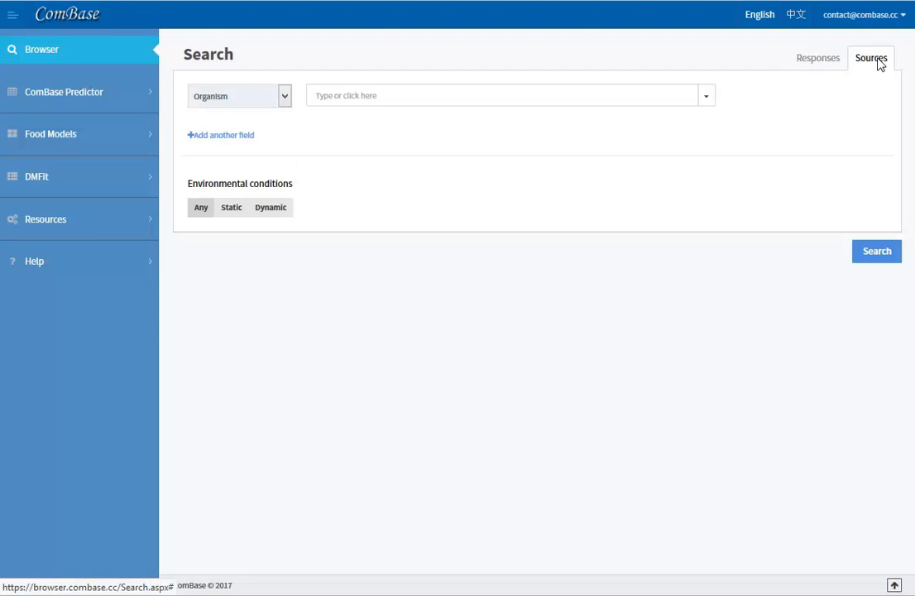
{"action": "mouse_move", "coordinate": [817, 58]}
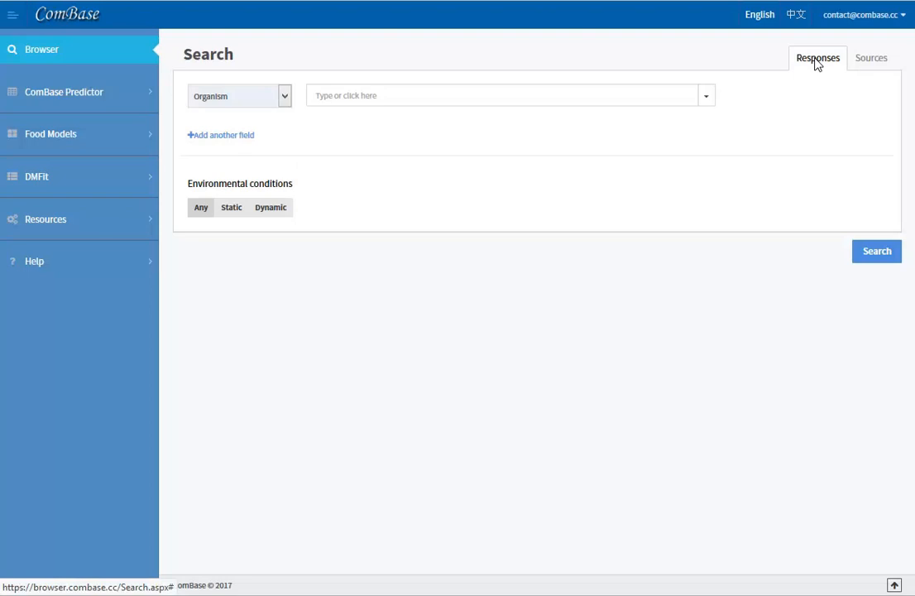
{"action": "mouse_move", "coordinate": [788, 80]}
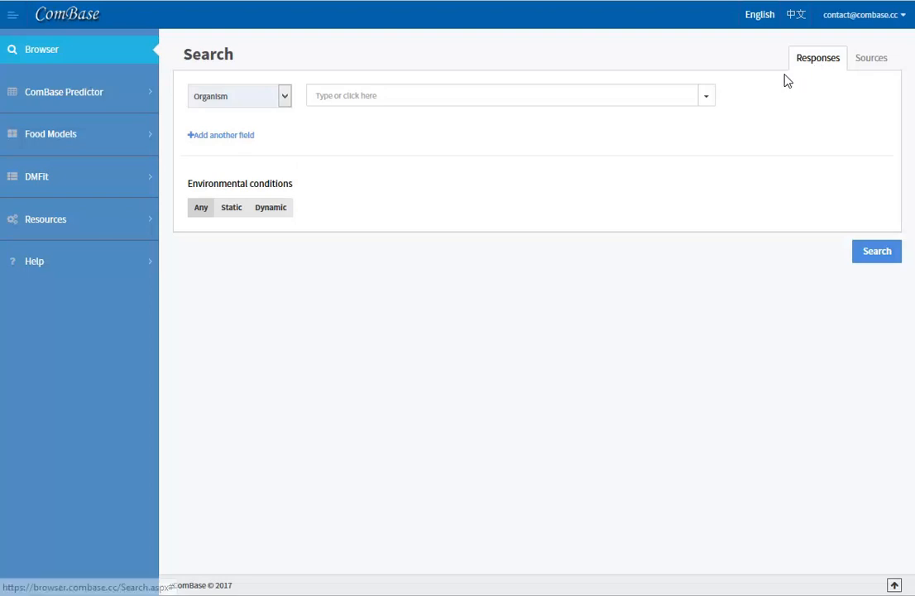
{"action": "mouse_move", "coordinate": [232, 206]}
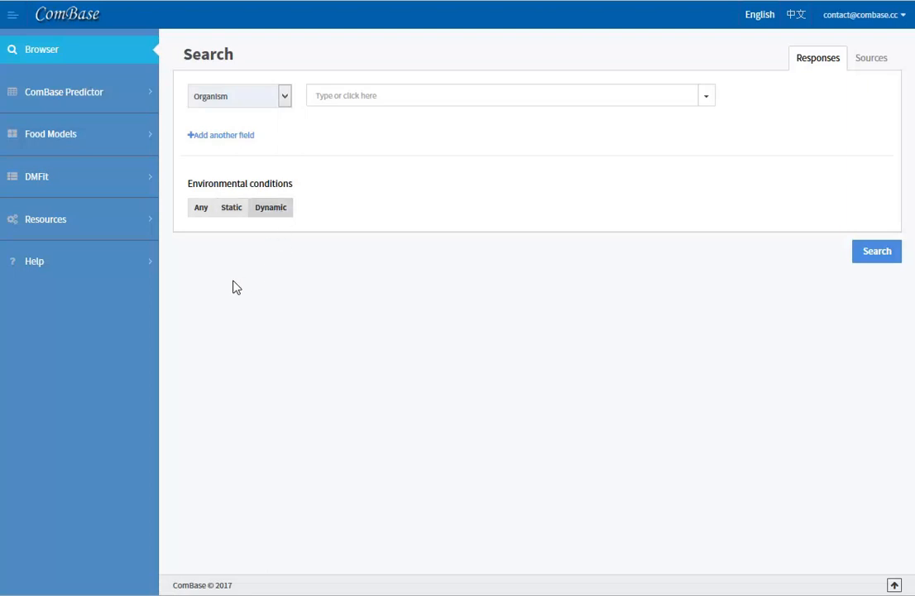
{"action": "mouse_move", "coordinate": [200, 253]}
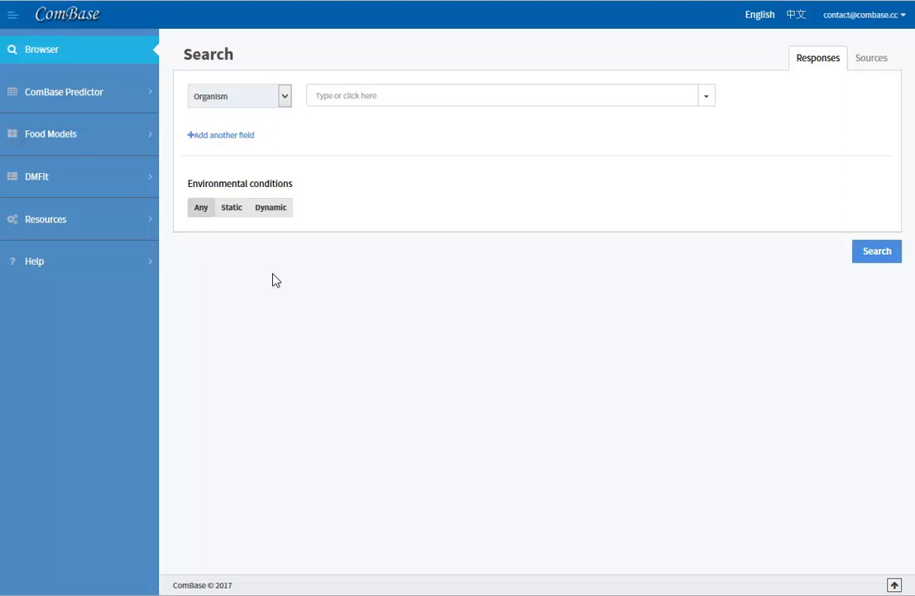
{"action": "mouse_move", "coordinate": [363, 298]}
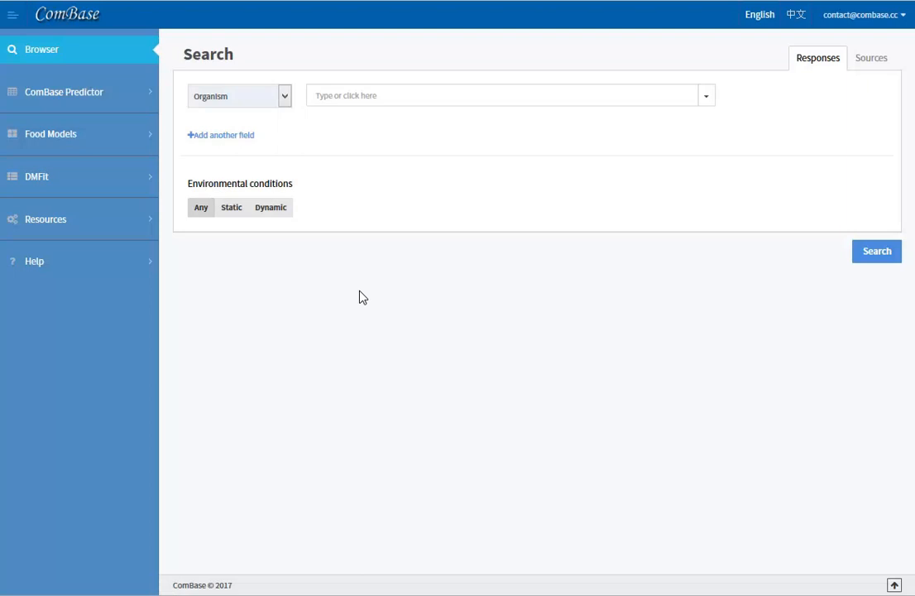
{"action": "mouse_move", "coordinate": [290, 109]}
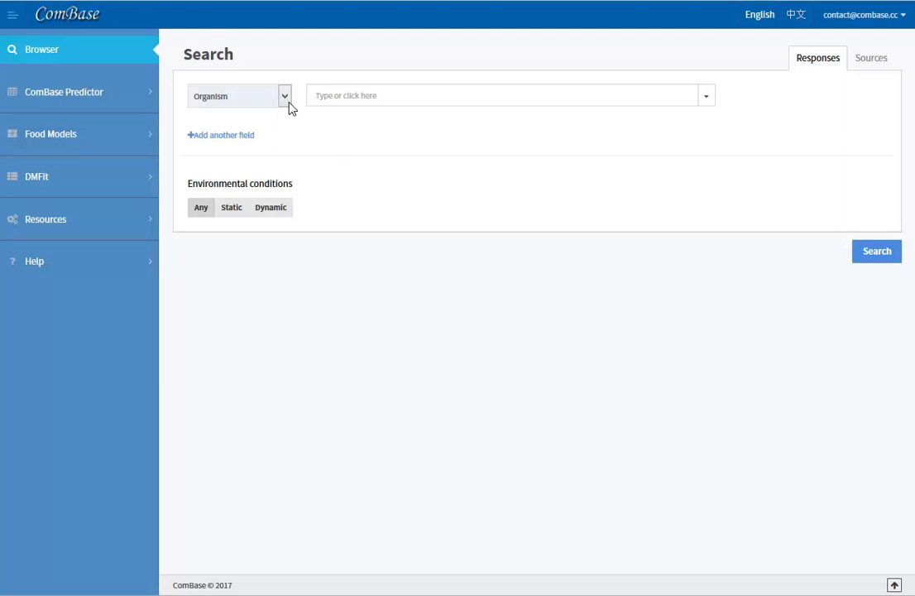
{"action": "left_click", "coordinate": [285, 94]}
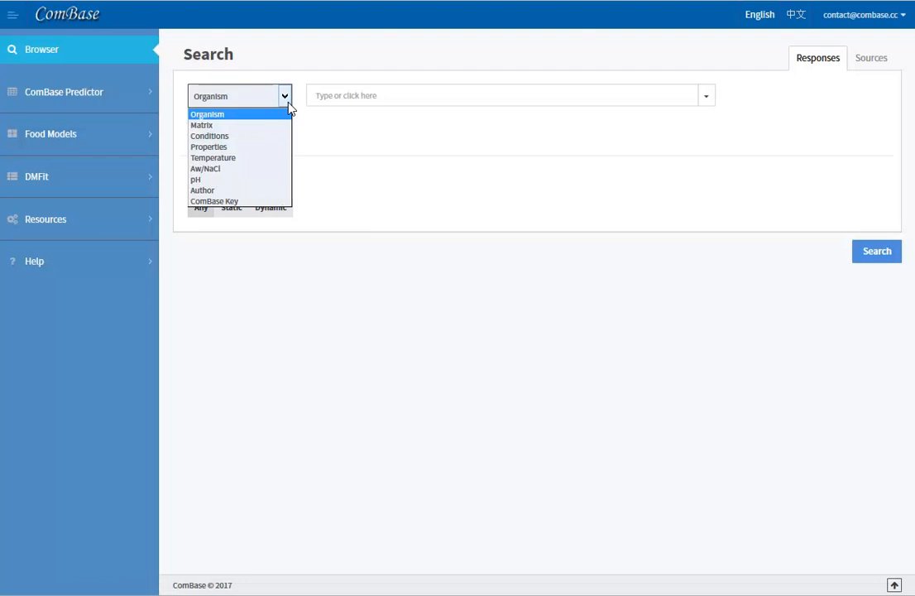
{"action": "mouse_move", "coordinate": [257, 121]}
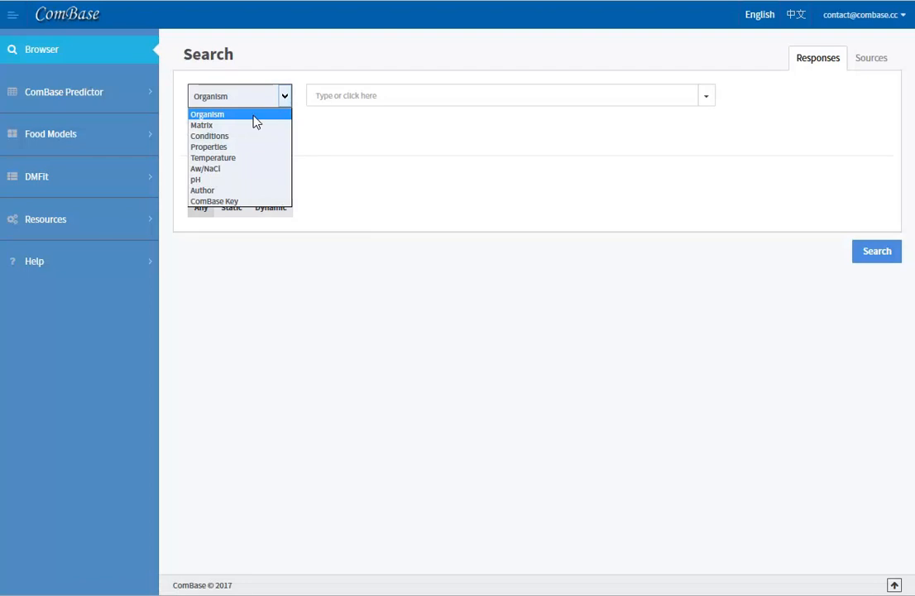
{"action": "mouse_move", "coordinate": [245, 126]}
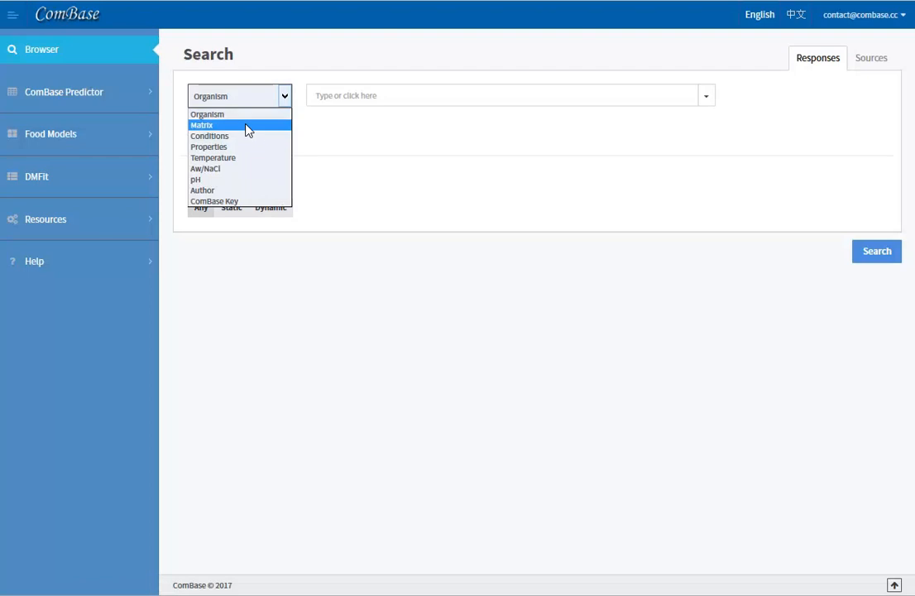
{"action": "mouse_move", "coordinate": [245, 136]}
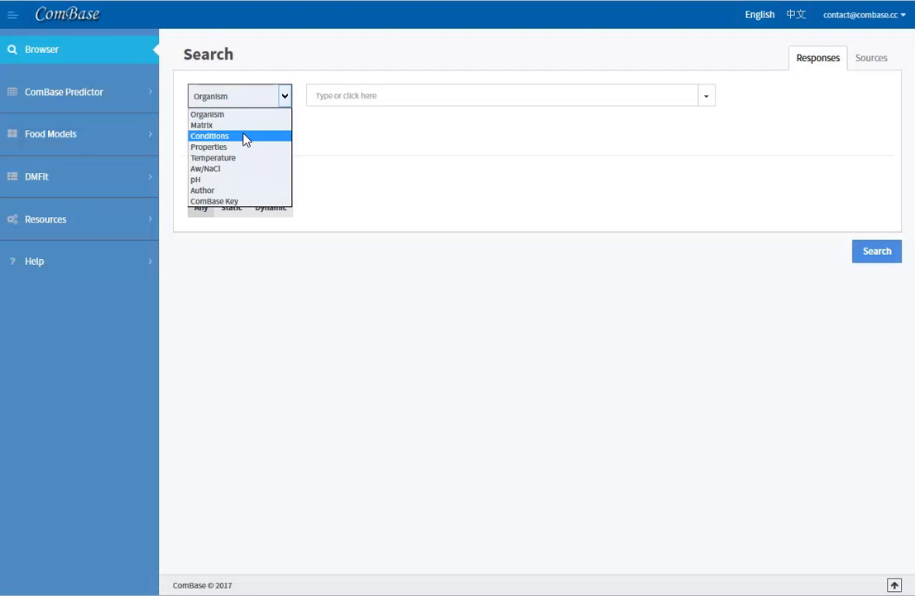
{"action": "mouse_move", "coordinate": [243, 152]}
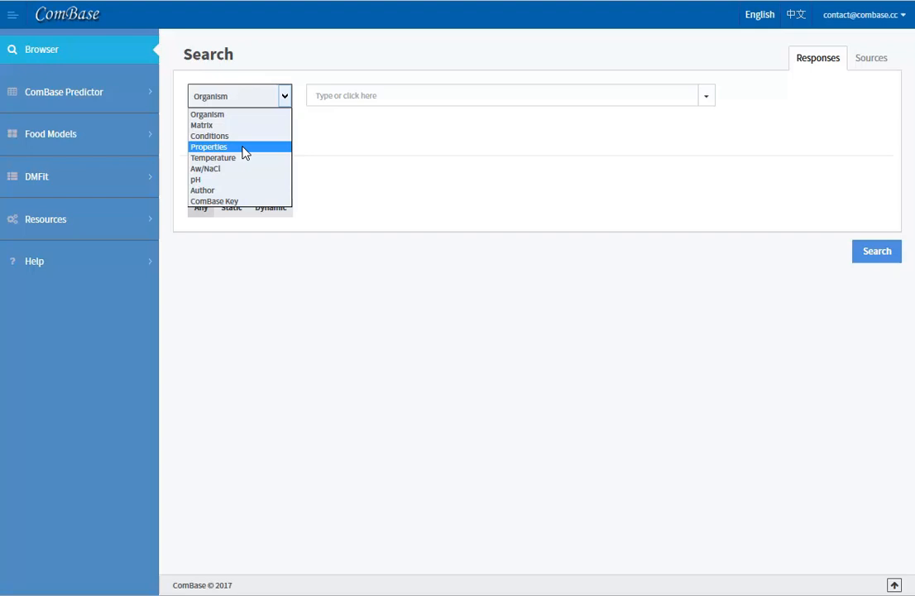
{"action": "mouse_move", "coordinate": [213, 157]}
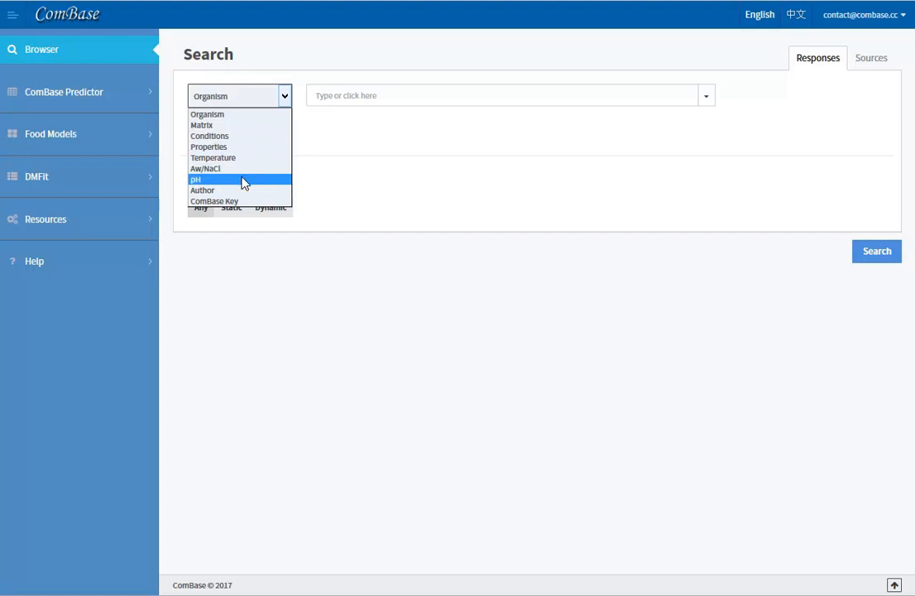
{"action": "mouse_move", "coordinate": [242, 190]}
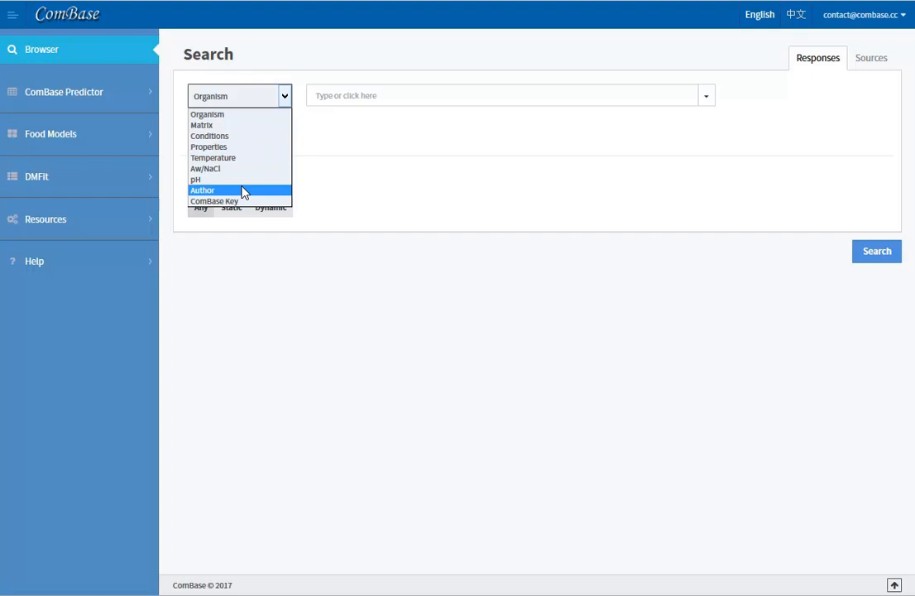
{"action": "mouse_move", "coordinate": [240, 202]}
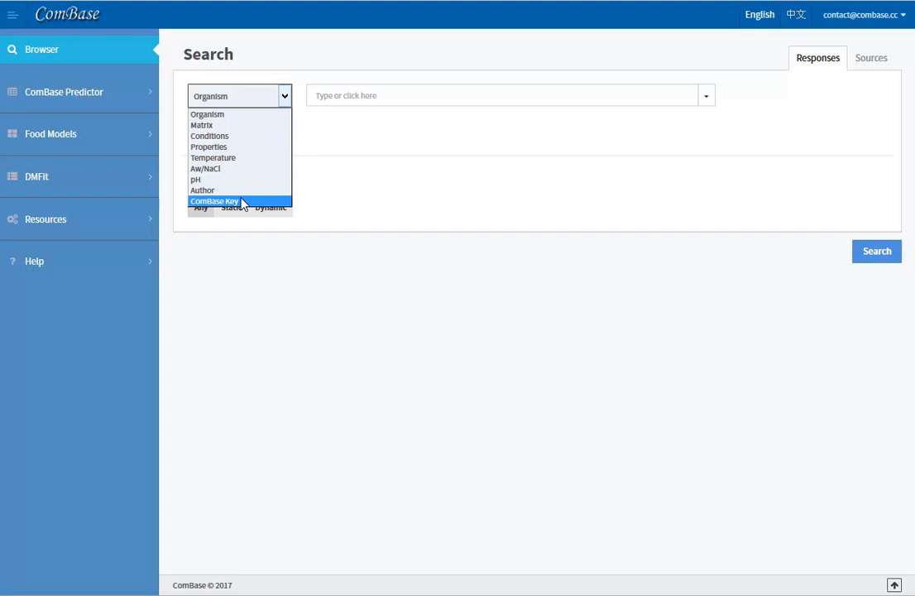
{"action": "left_click", "coordinate": [207, 114]}
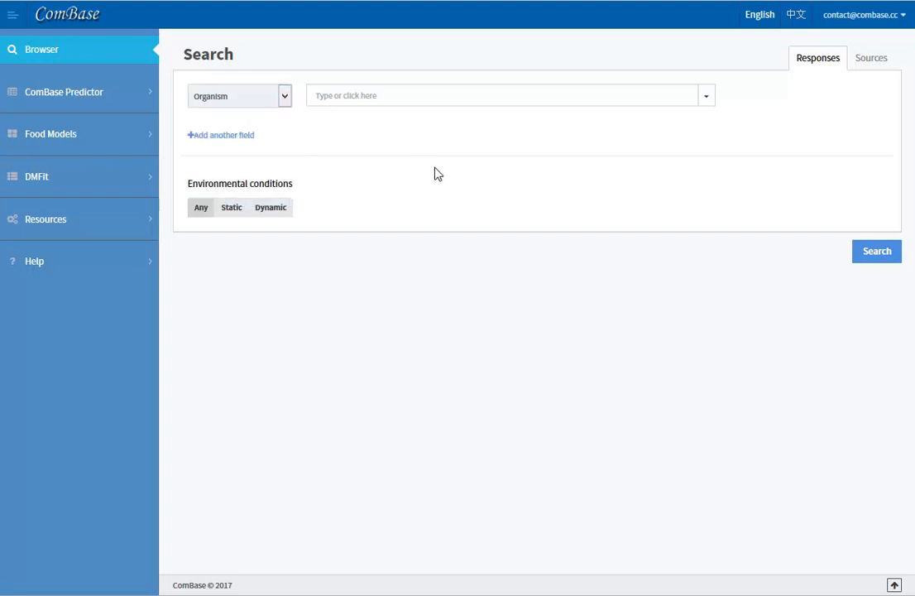
{"action": "mouse_move", "coordinate": [716, 165]}
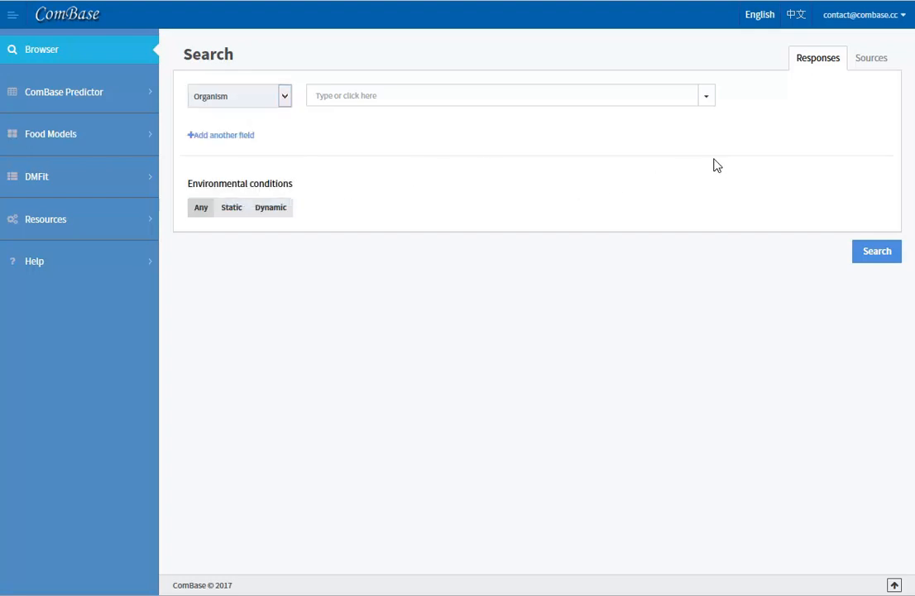
{"action": "mouse_move", "coordinate": [717, 112]}
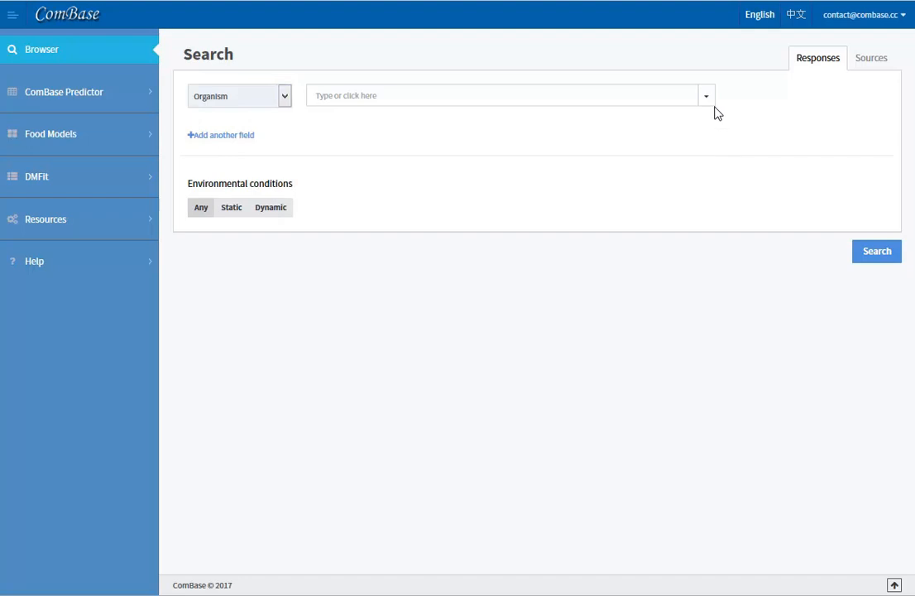
{"action": "mouse_move", "coordinate": [707, 94]}
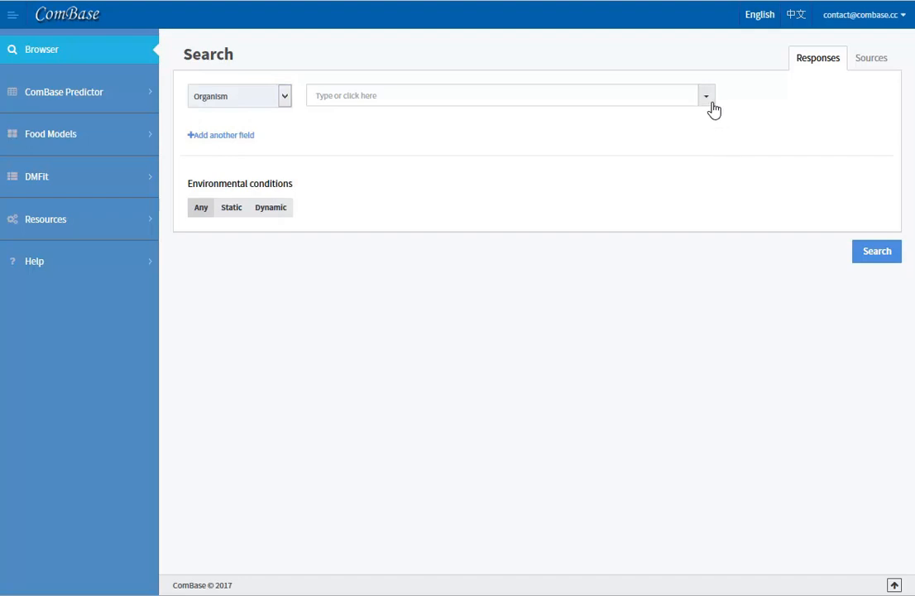
{"action": "left_click", "coordinate": [705, 95]}
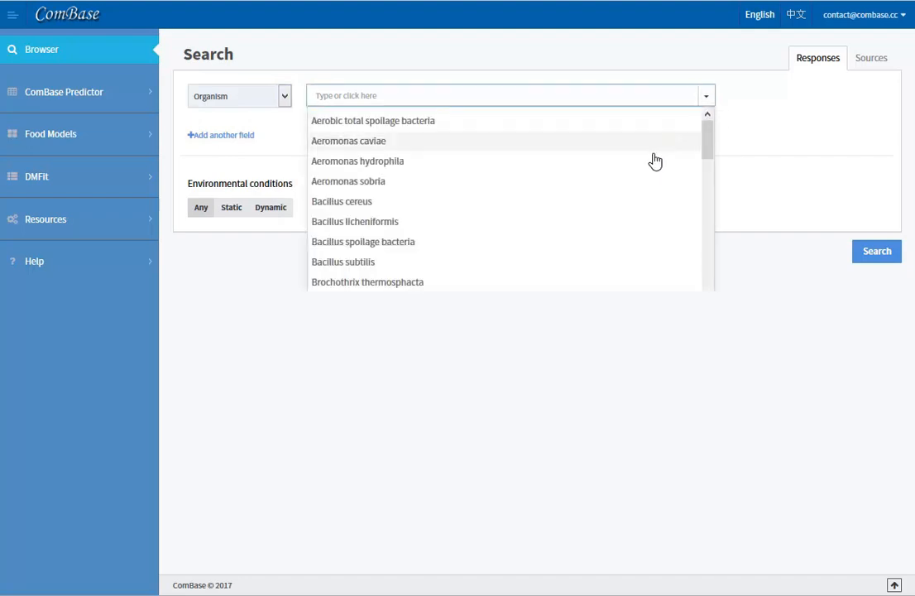
{"action": "left_click", "coordinate": [577, 81]}
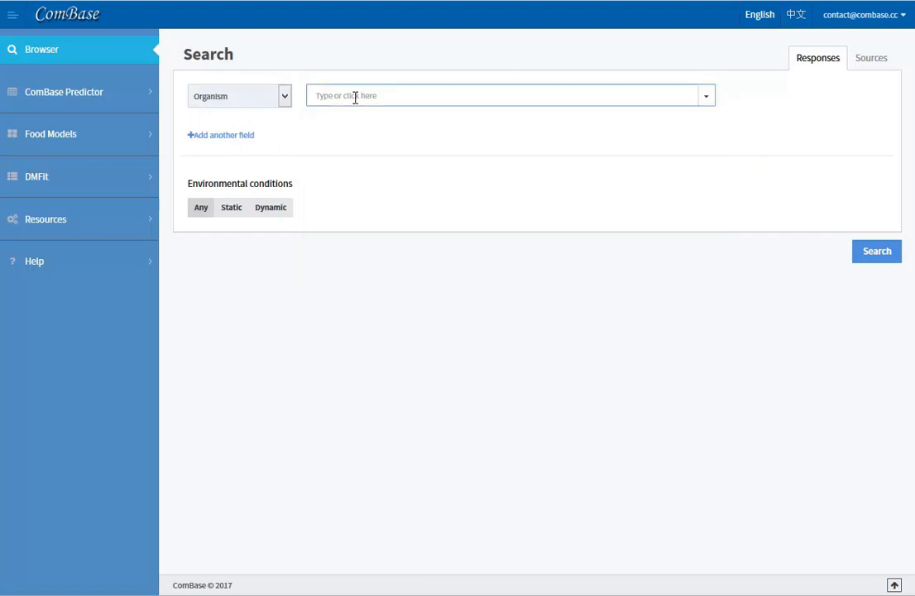
{"action": "type", "text": "es"}
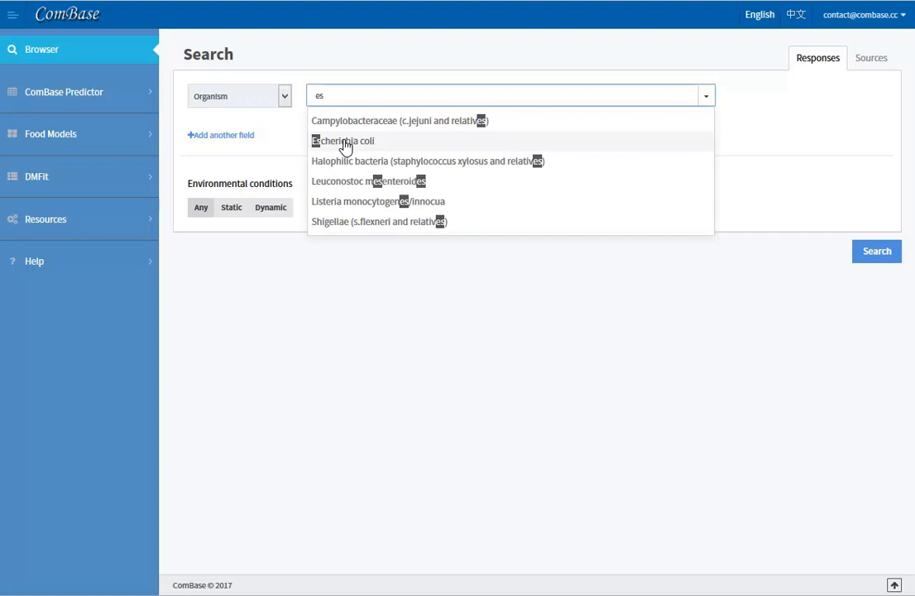
Add Listeria monocytogenes/innocua and Salmonella spp as further organisms.
{"action": "left_click", "coordinate": [341, 139]}
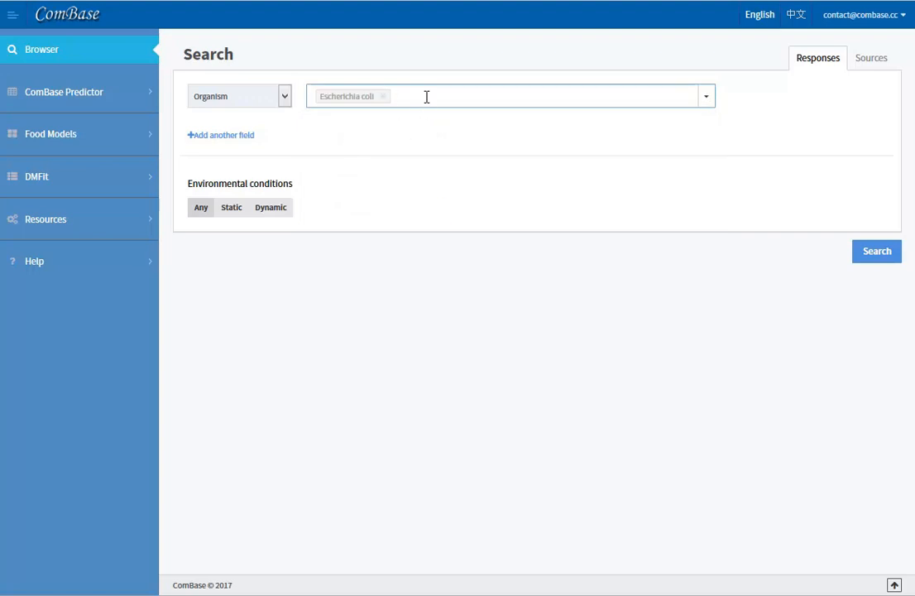
{"action": "type", "text": "li"}
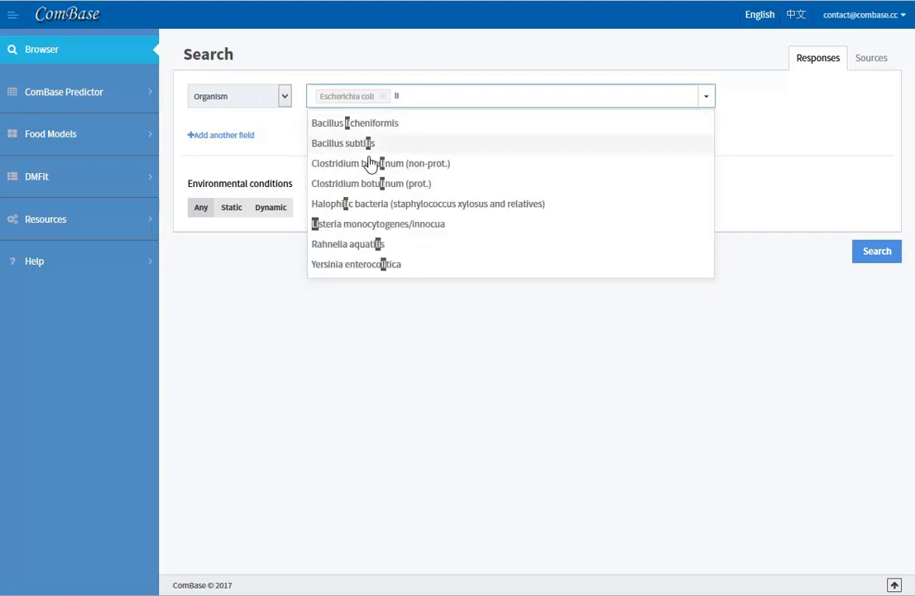
{"action": "left_click", "coordinate": [377, 224]}
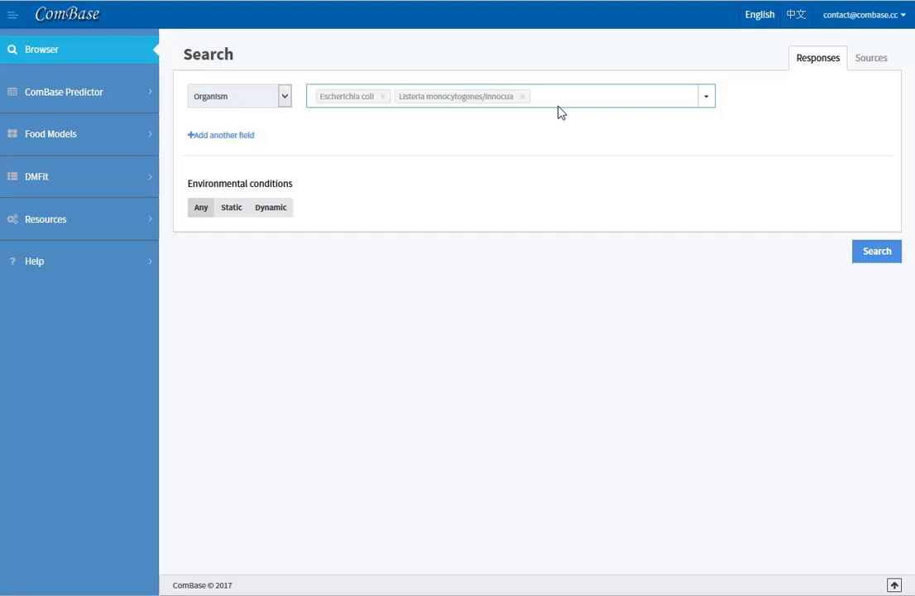
{"action": "type", "text": "sa"}
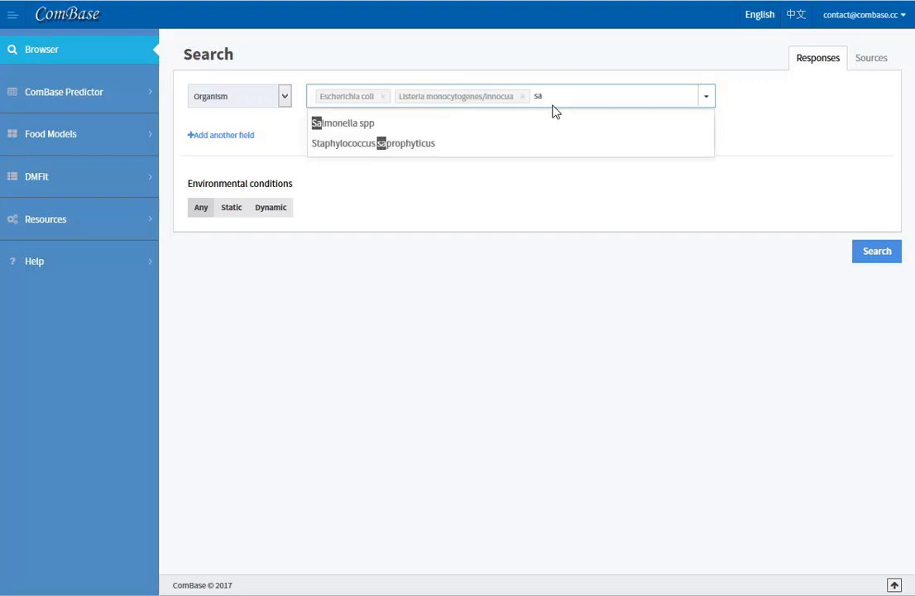
{"action": "left_click", "coordinate": [340, 122]}
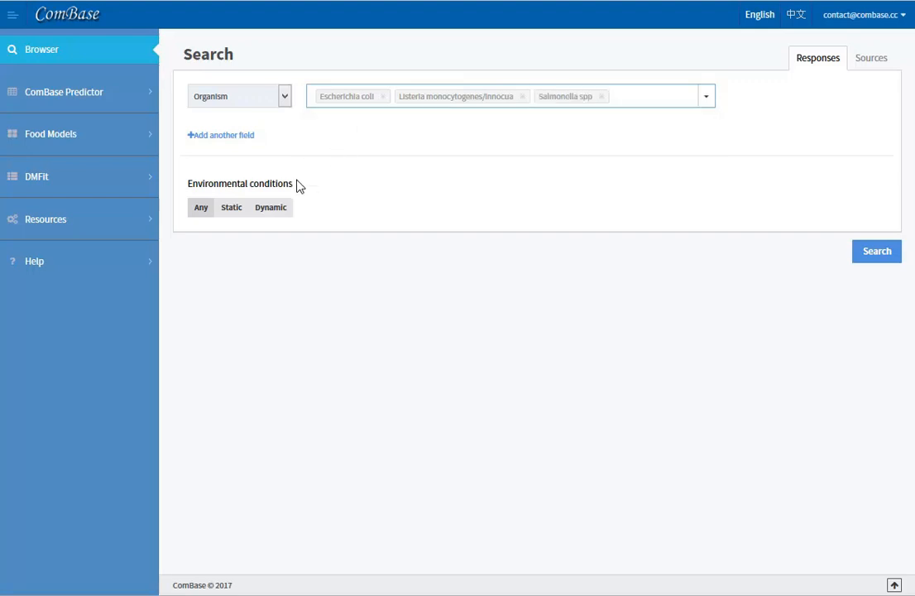
Set Matrix to Beef and Conditions to Cut (minced, chopped, ground, etc), then add a Properties field.
{"action": "left_click", "coordinate": [222, 136]}
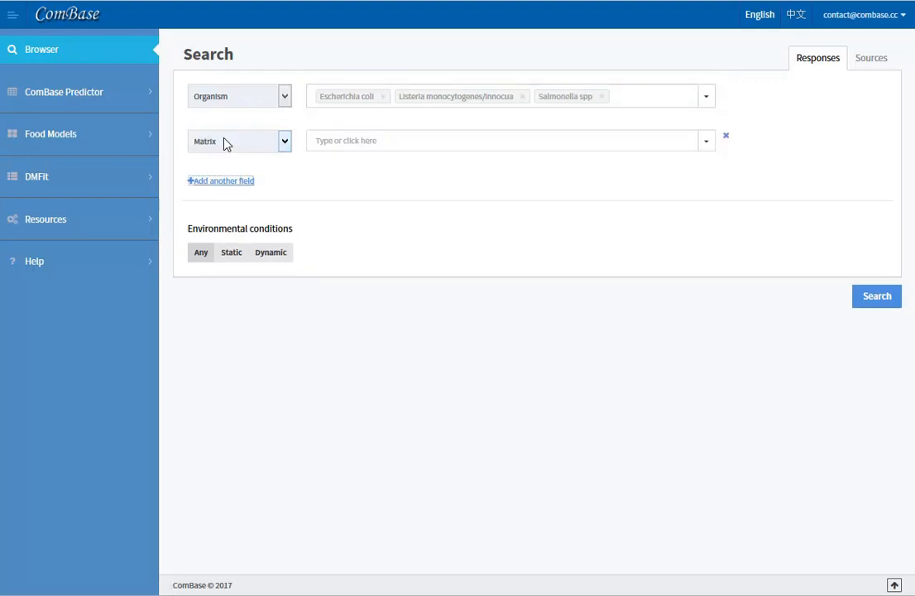
{"action": "type", "text": "b"}
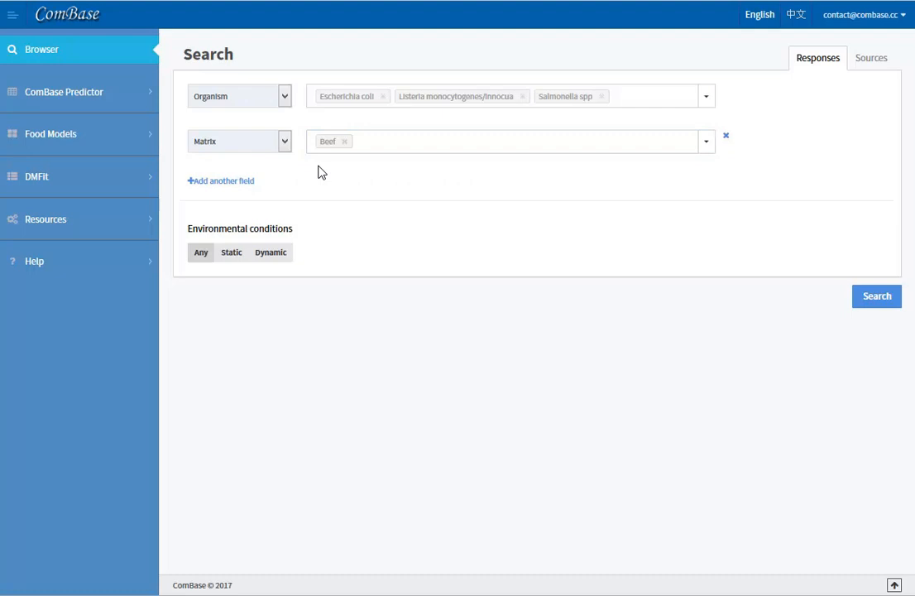
{"action": "left_click", "coordinate": [222, 181]}
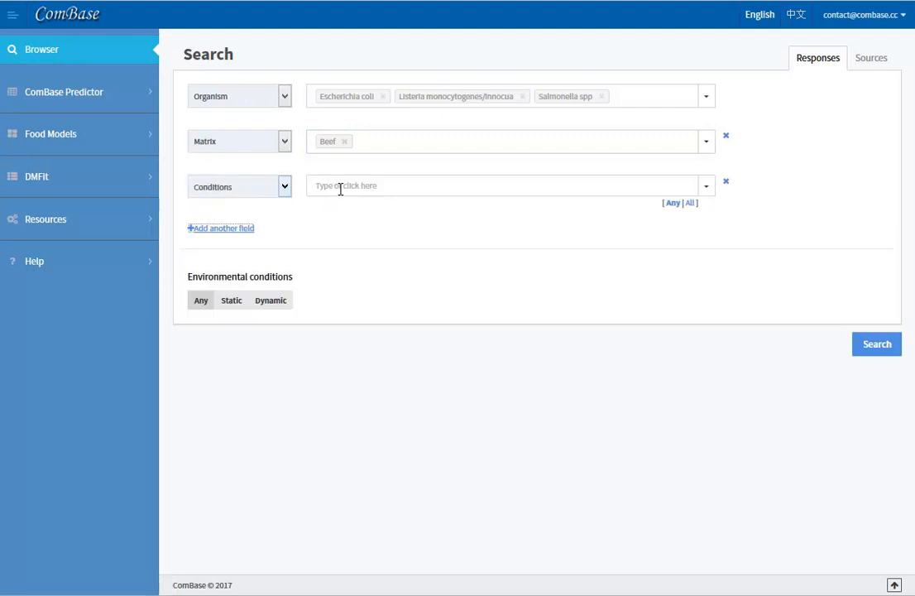
{"action": "type", "text": "cut"}
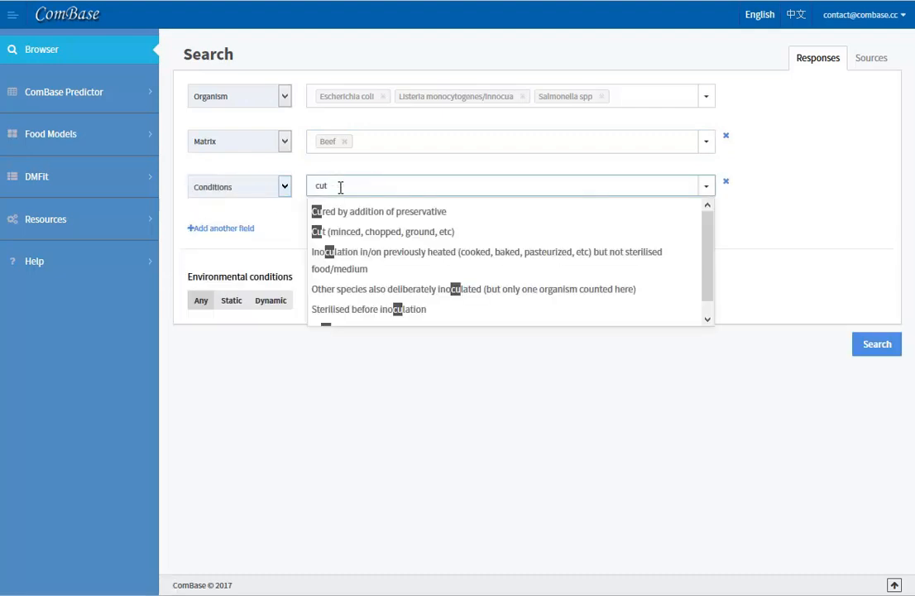
{"action": "left_click", "coordinate": [384, 232]}
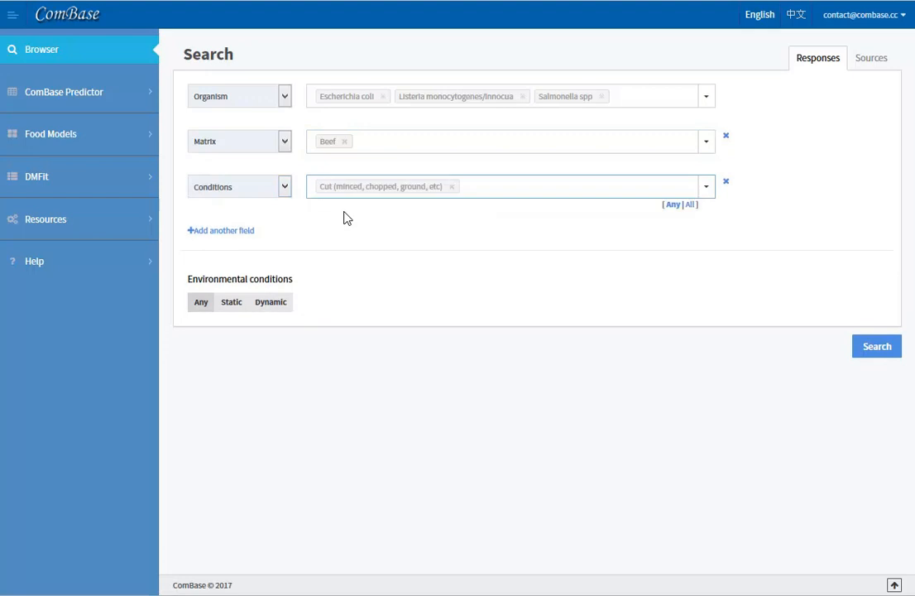
{"action": "mouse_move", "coordinate": [277, 235]}
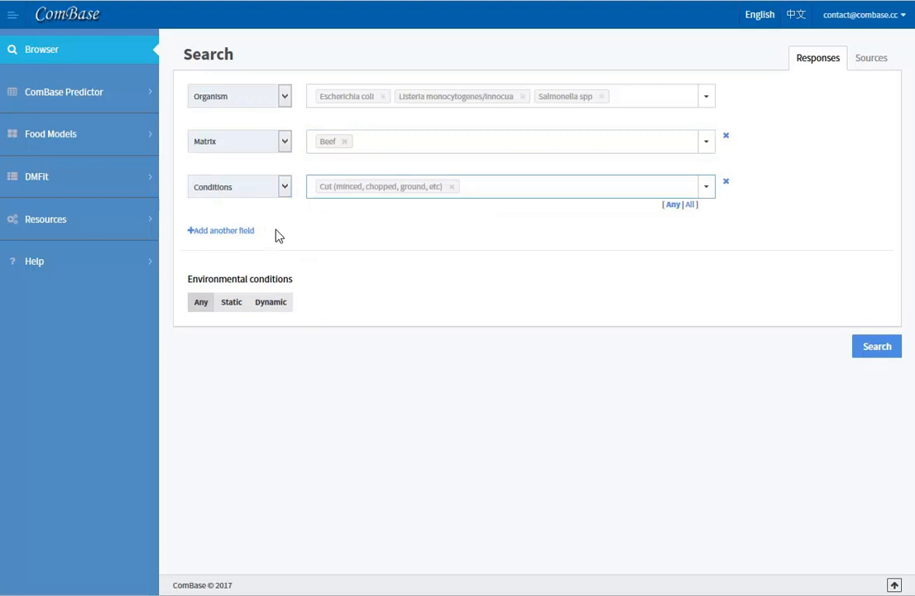
{"action": "left_click", "coordinate": [222, 230]}
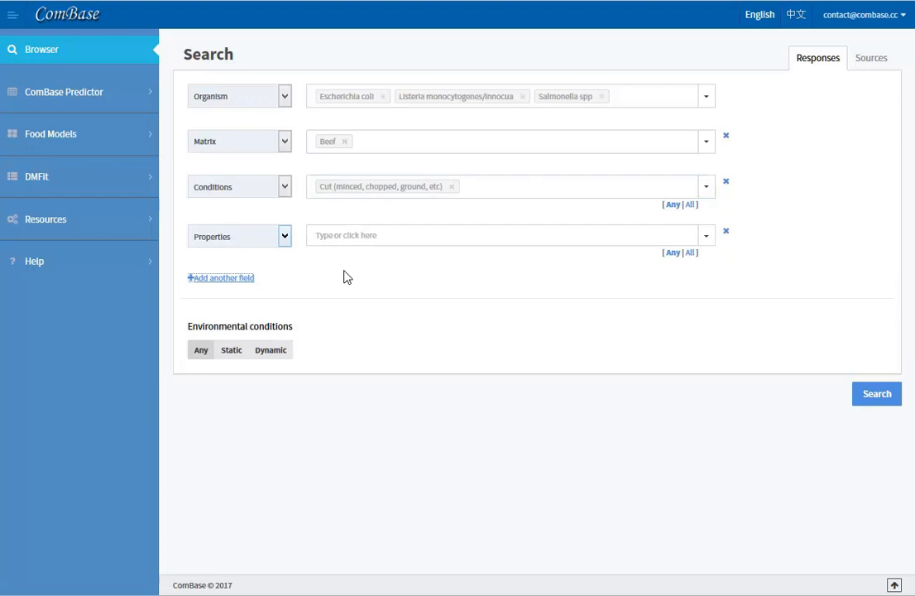
{"action": "mouse_move", "coordinate": [228, 281]}
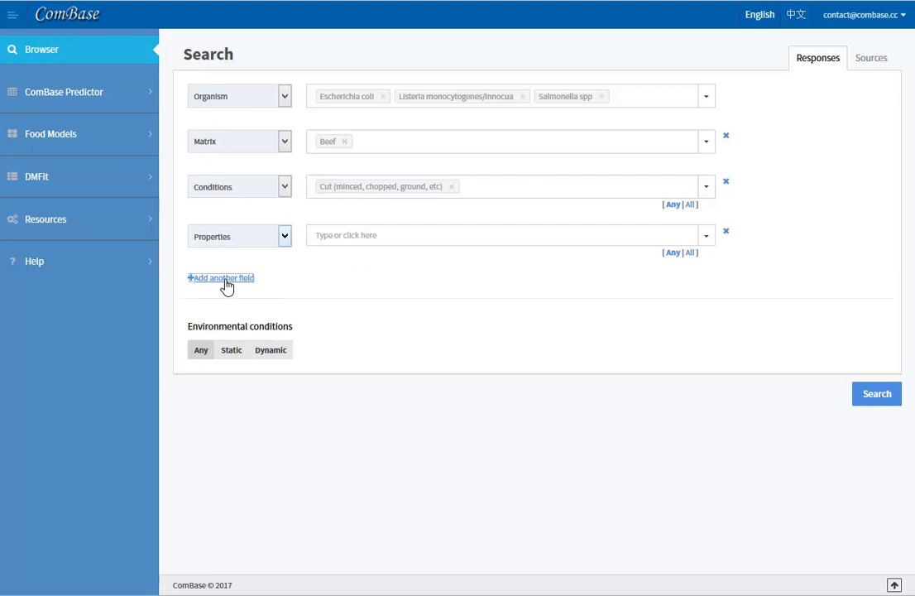
Add a Temperature criterion with the default 0.0–40.0 range.
{"action": "left_click", "coordinate": [222, 278]}
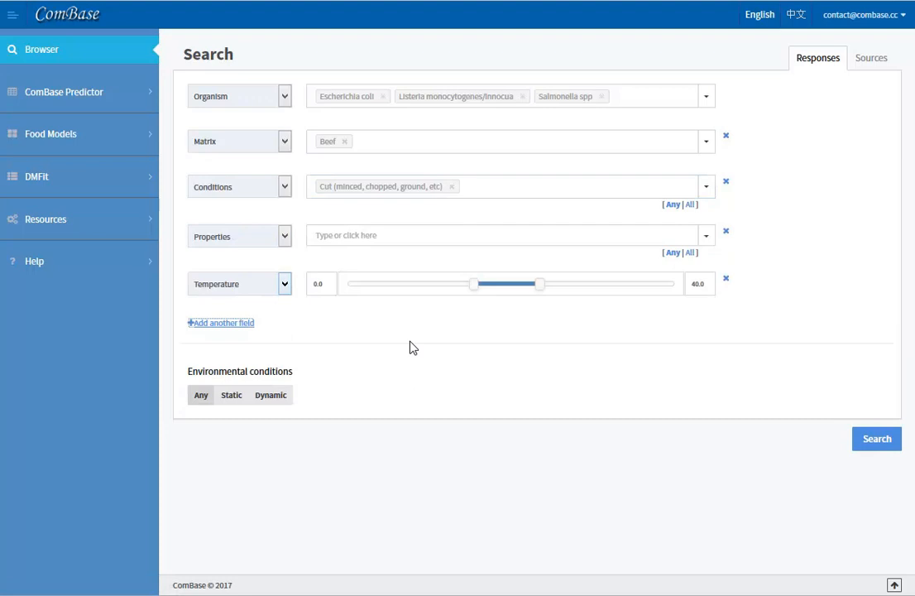
{"action": "mouse_move", "coordinate": [453, 316]}
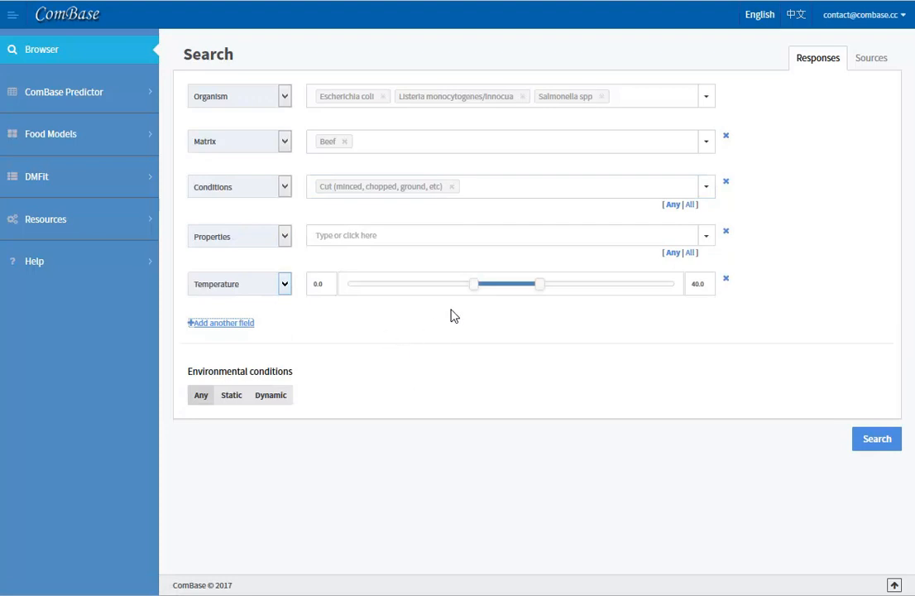
{"action": "mouse_move", "coordinate": [529, 301]}
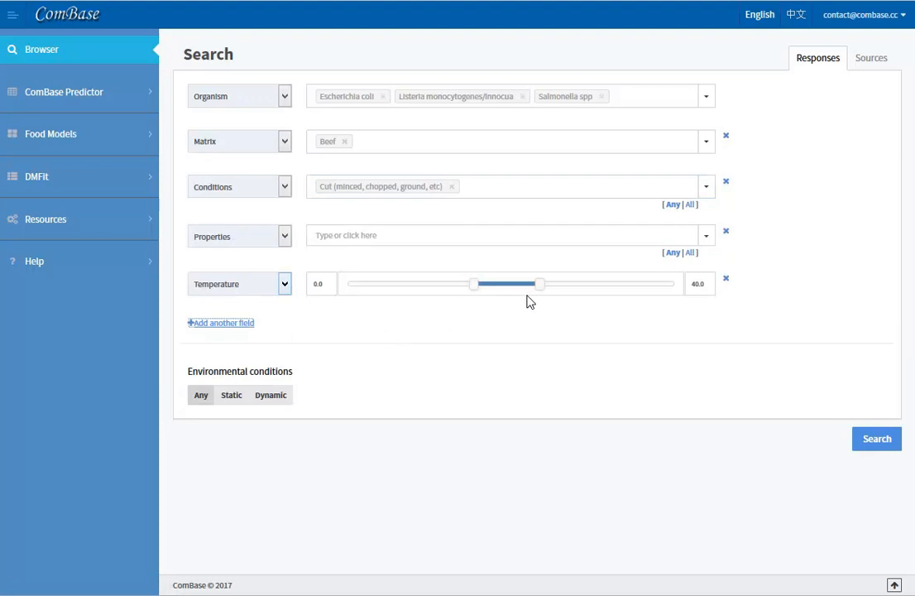
Add an Aw/NaCl criterion, switch to NaCl and lower its maximum to 3.
{"action": "left_click", "coordinate": [222, 322]}
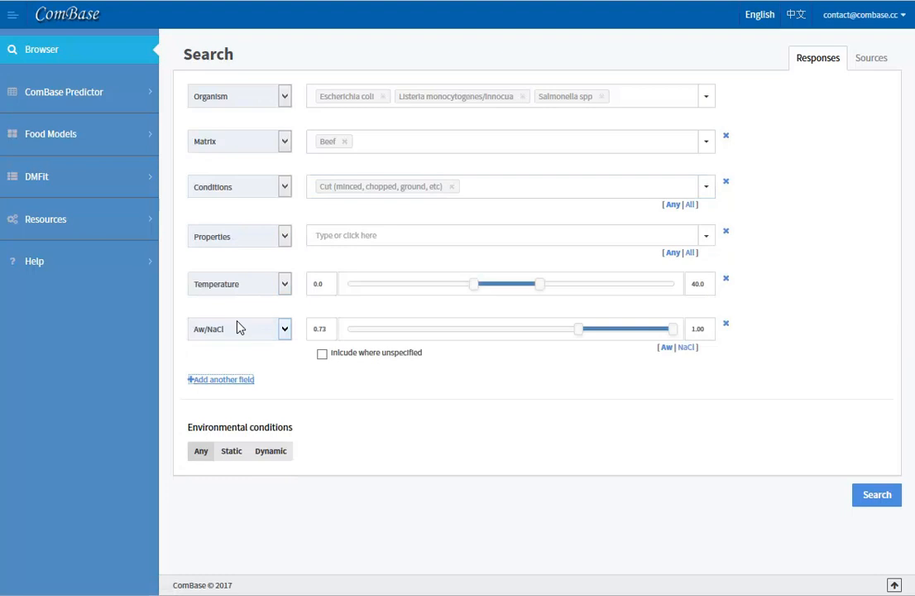
{"action": "left_click", "coordinate": [685, 347]}
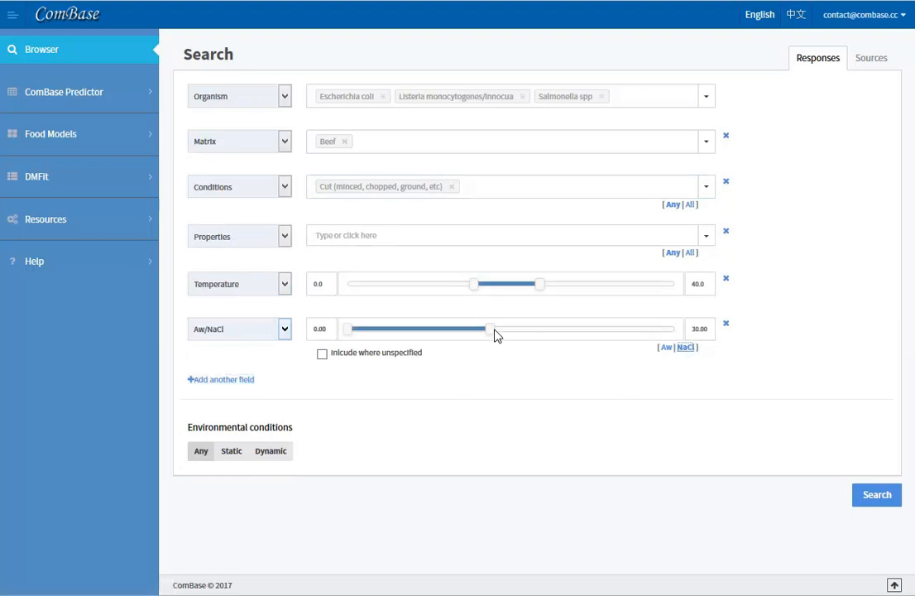
{"action": "left_click_drag", "start_coordinate": [493, 327], "coordinate": [431, 328]}
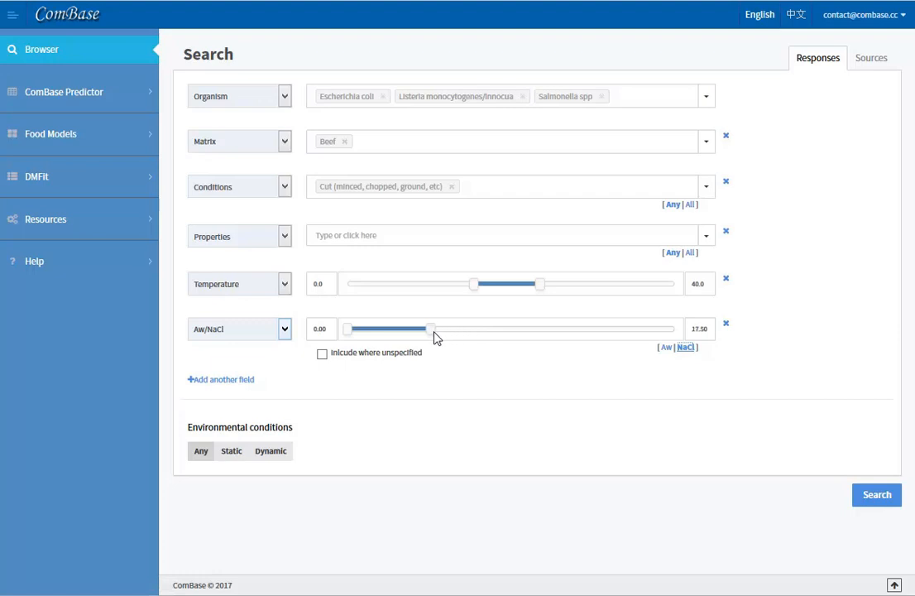
{"action": "left_click_drag", "start_coordinate": [430, 328], "coordinate": [382, 328]}
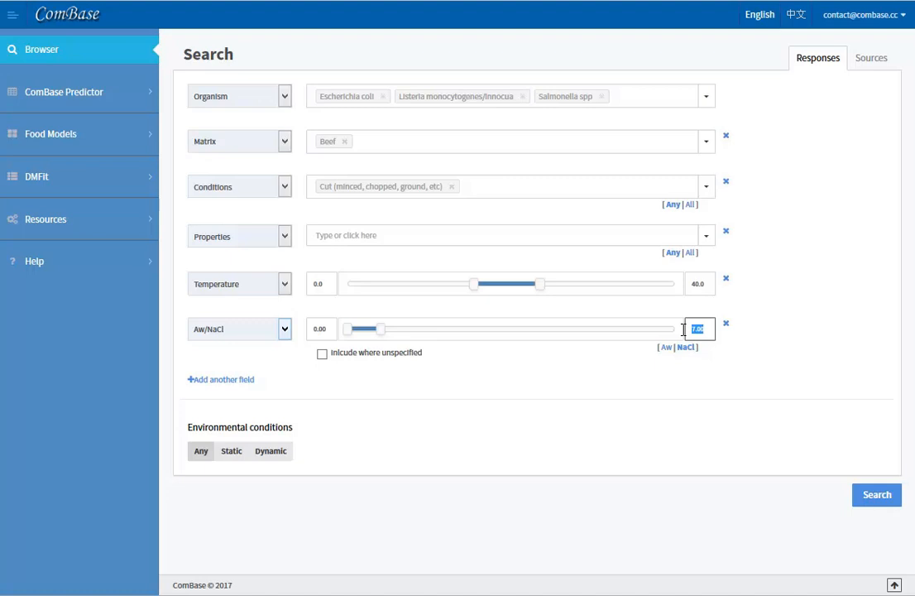
{"action": "type", "text": "3"}
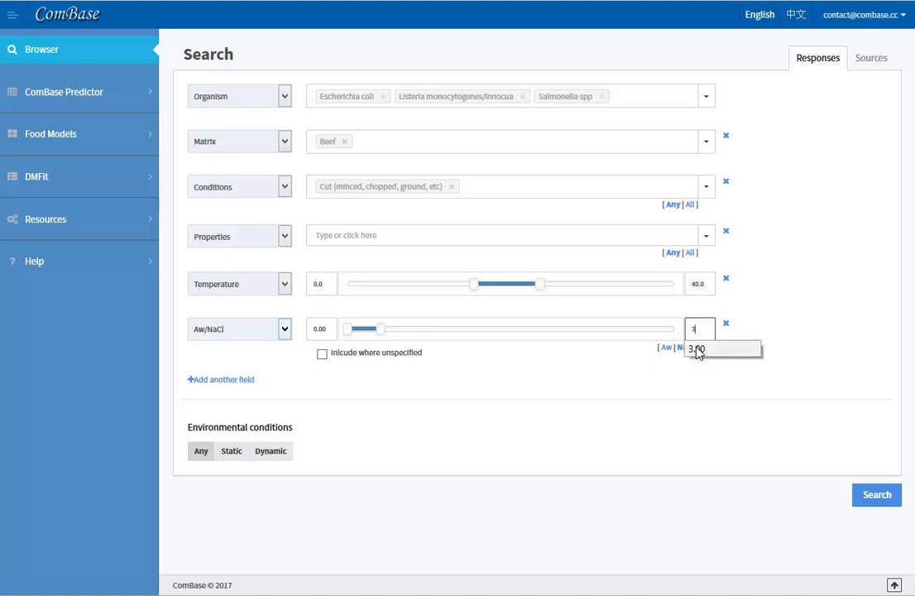
{"action": "left_click", "coordinate": [697, 347]}
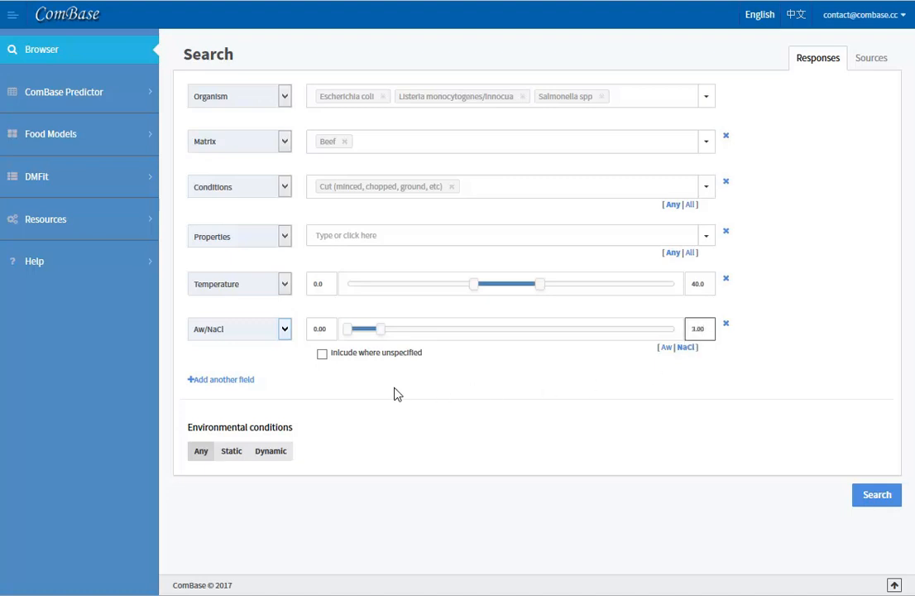
{"action": "left_click_drag", "start_coordinate": [361, 328], "coordinate": [356, 327]}
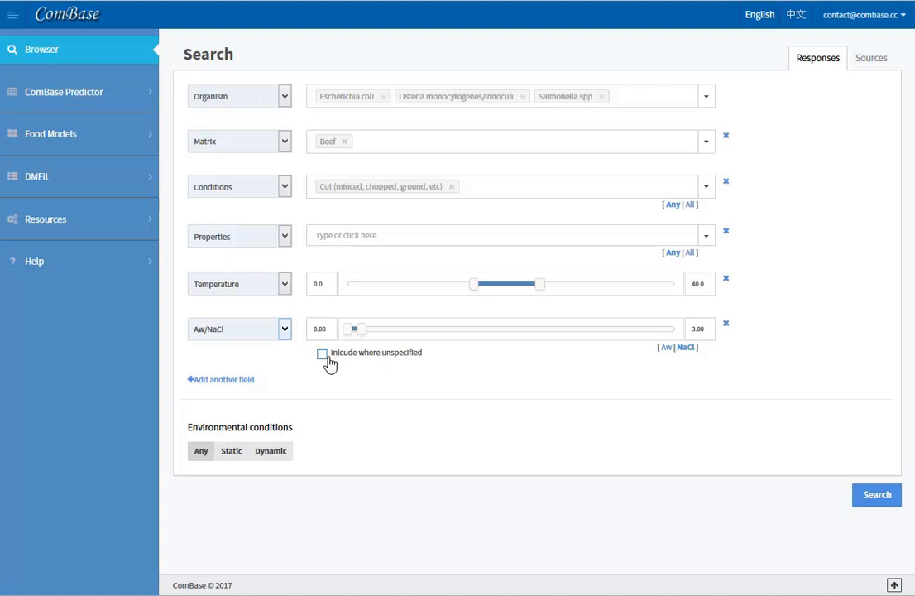
Toggle 'Include where unspecified' on then off, excluding unspecified water activity.
{"action": "left_click", "coordinate": [321, 352]}
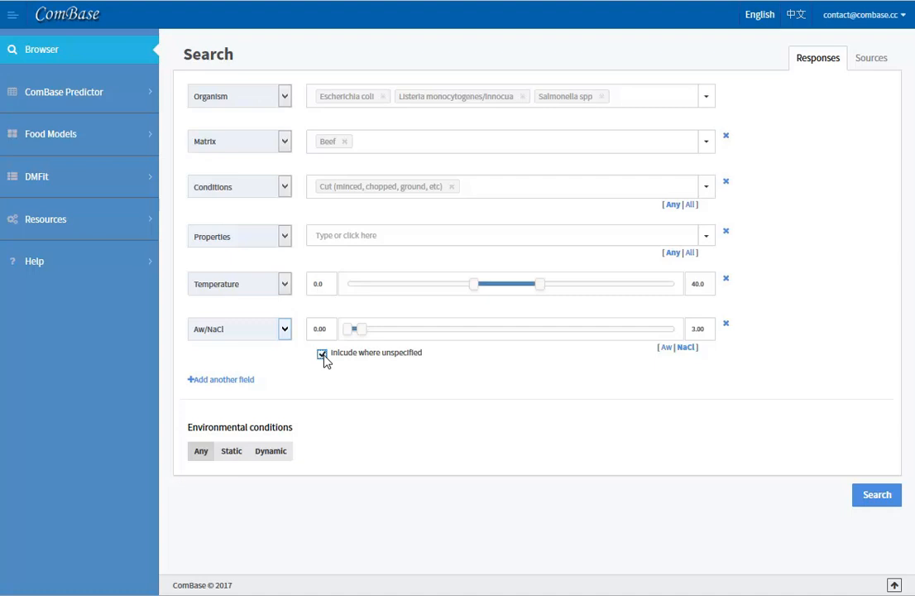
{"action": "left_click", "coordinate": [321, 355]}
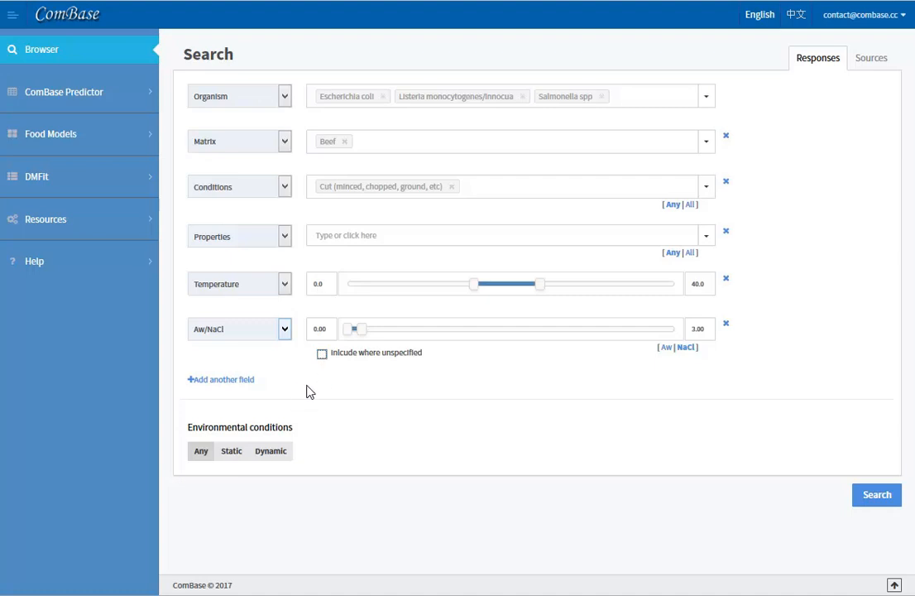
Add a pH criterion with the 4.0–7.5 range.
{"action": "left_click", "coordinate": [222, 378]}
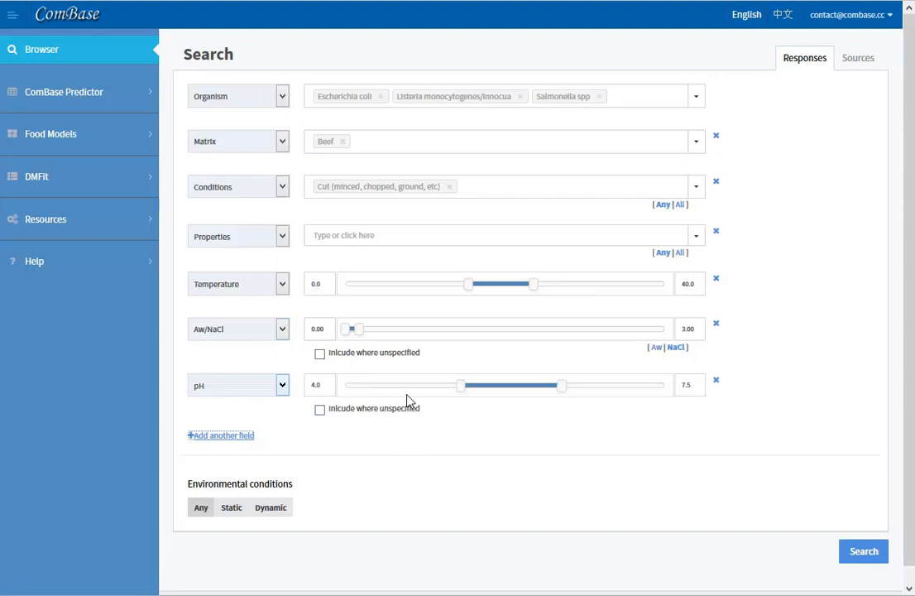
{"action": "mouse_move", "coordinate": [802, 481]}
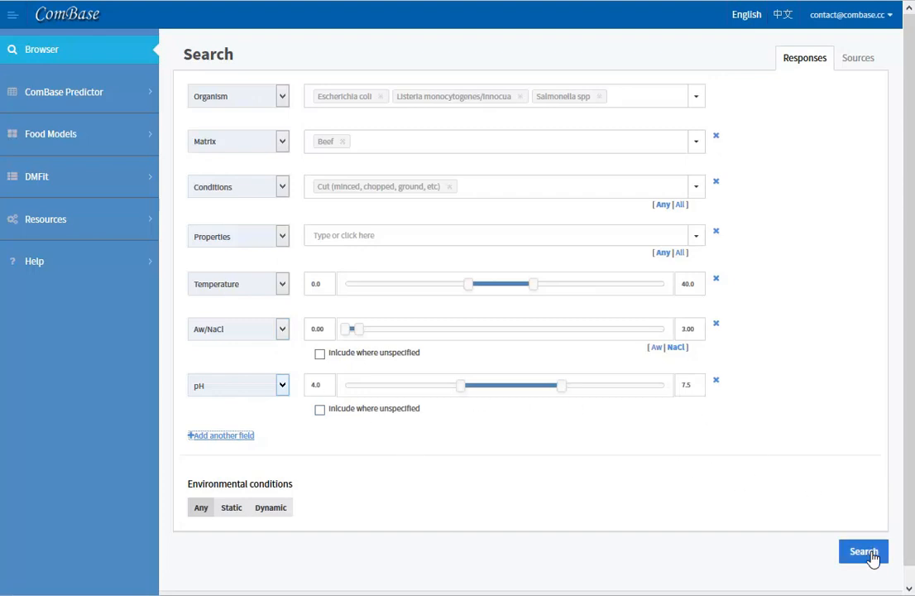
Run the search, returning 19 records kept sorted by Organism (Ascending).
{"action": "left_click", "coordinate": [864, 551]}
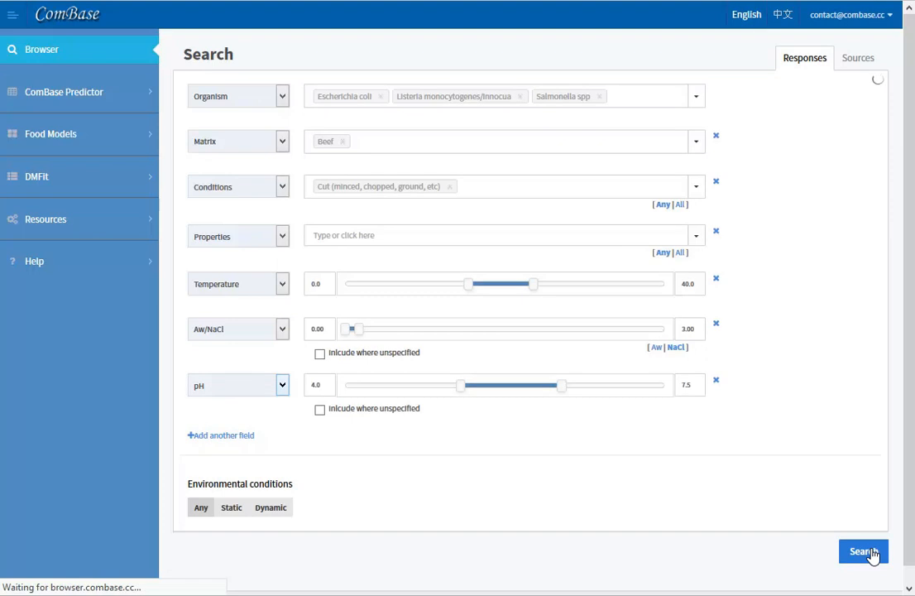
{"action": "left_click", "coordinate": [863, 550]}
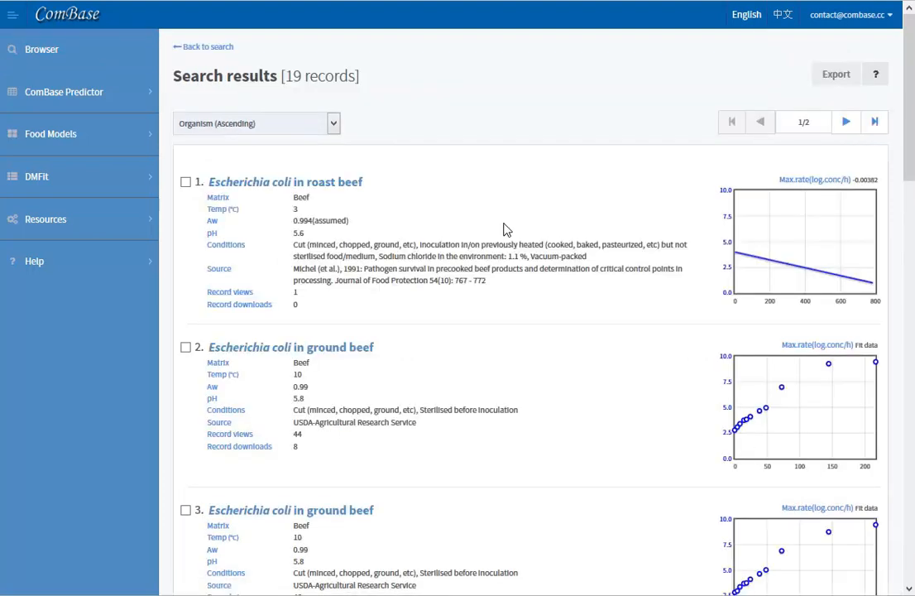
{"action": "mouse_move", "coordinate": [338, 101]}
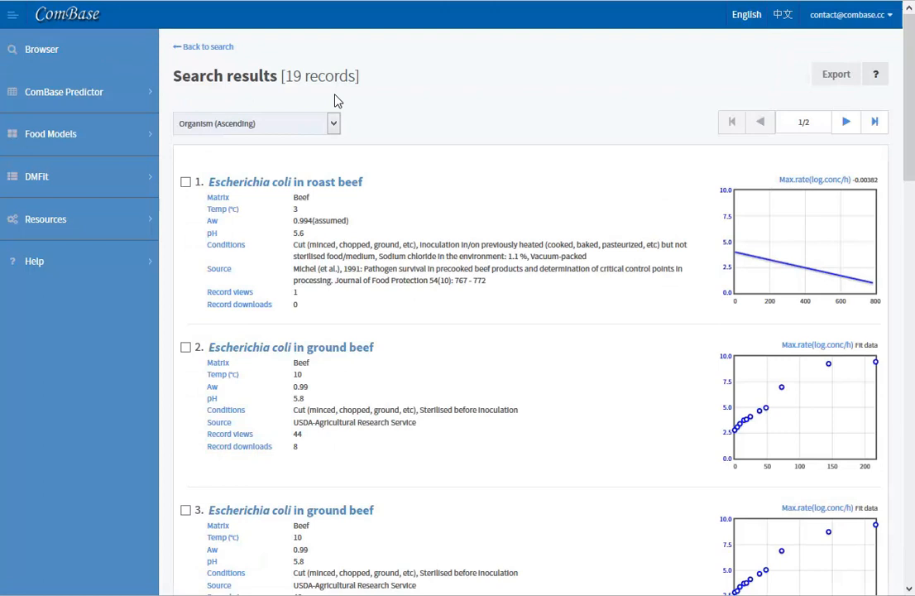
{"action": "scroll", "scroll_direction": "down", "scroll_amount": 3}
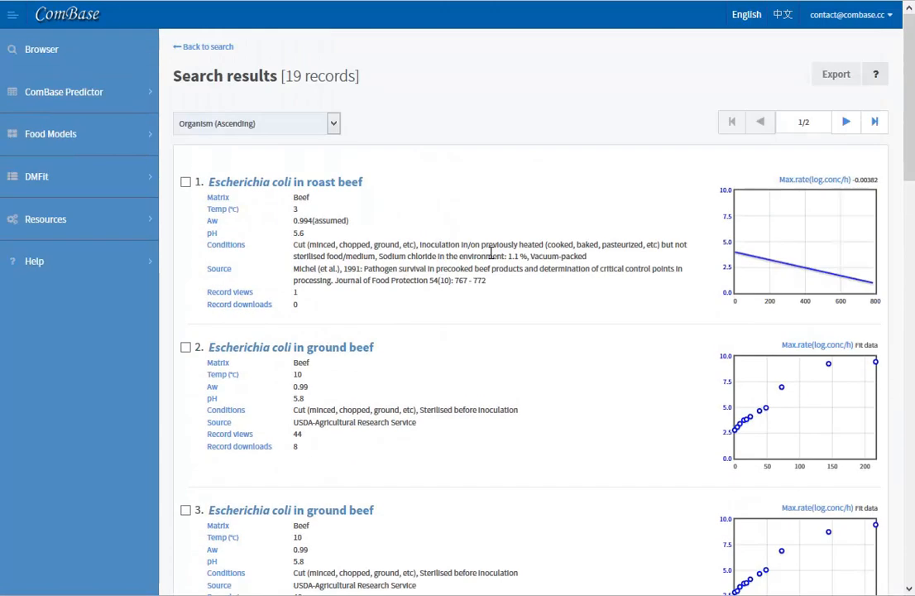
{"action": "left_click", "coordinate": [332, 123]}
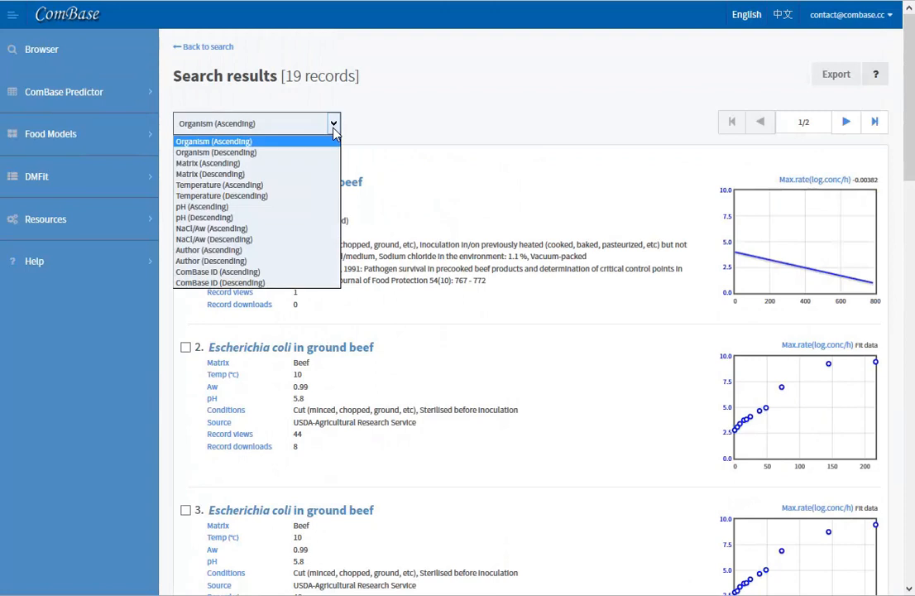
{"action": "mouse_move", "coordinate": [289, 271]}
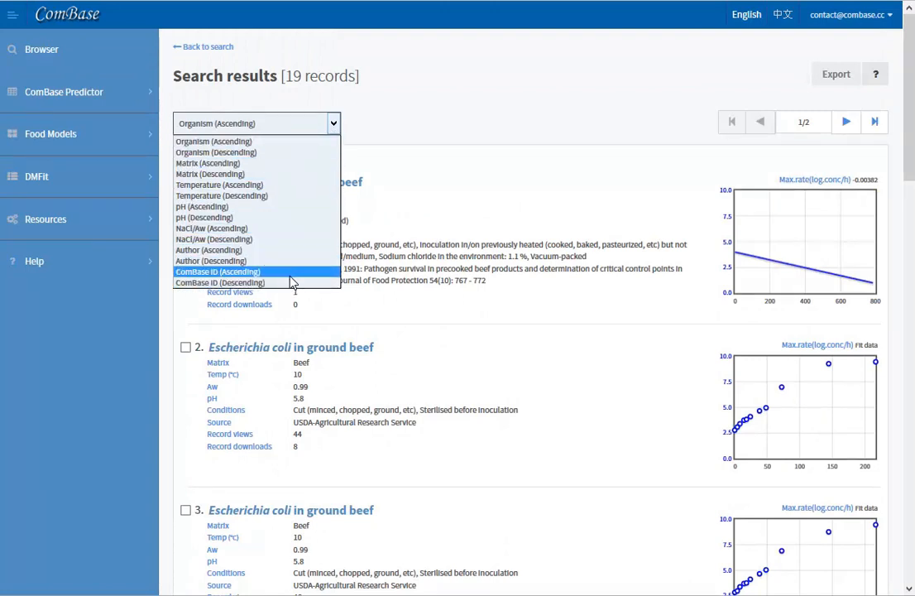
{"action": "left_click", "coordinate": [455, 122]}
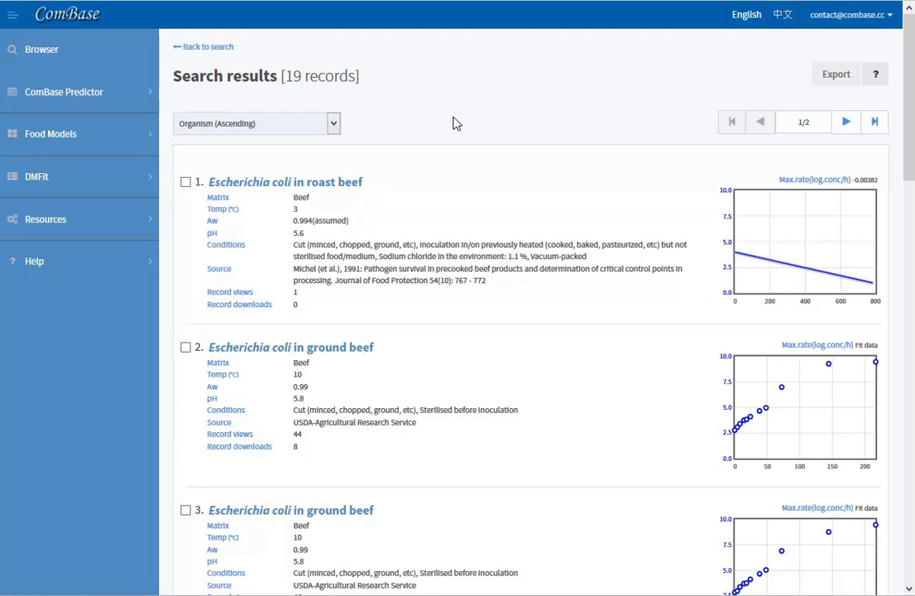
{"action": "mouse_move", "coordinate": [444, 123]}
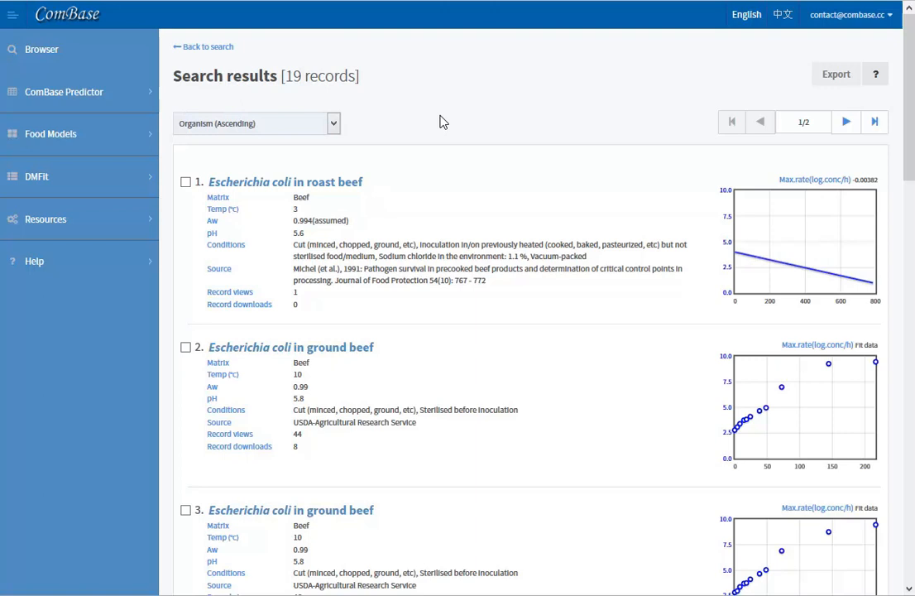
{"action": "mouse_move", "coordinate": [241, 57]}
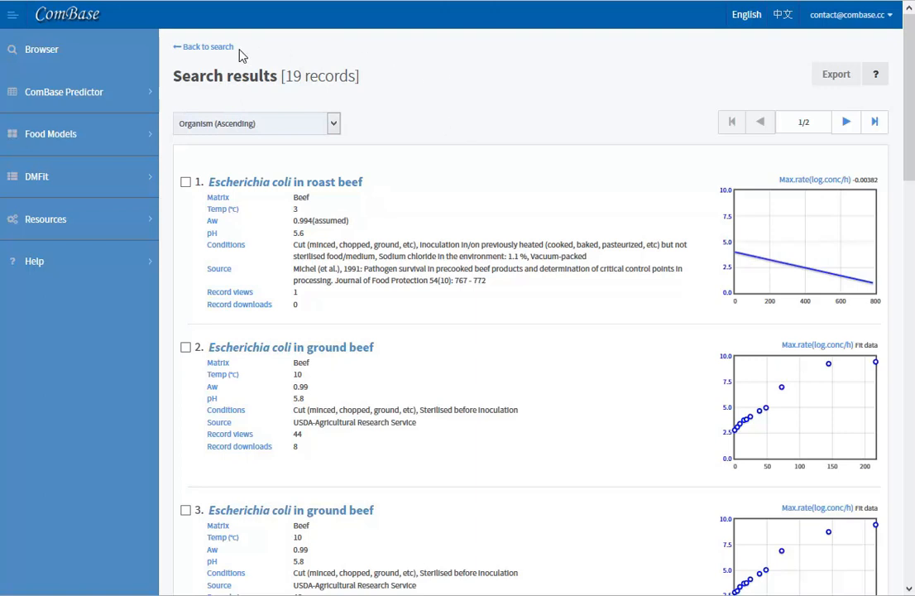
{"action": "mouse_move", "coordinate": [208, 46]}
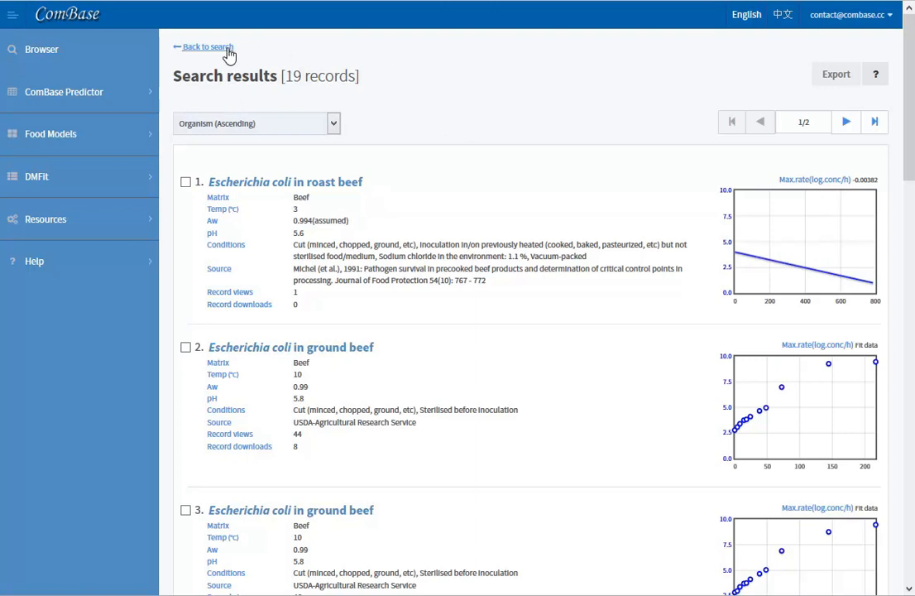
Go back to the search form with all criteria retained.
{"action": "left_click", "coordinate": [209, 46]}
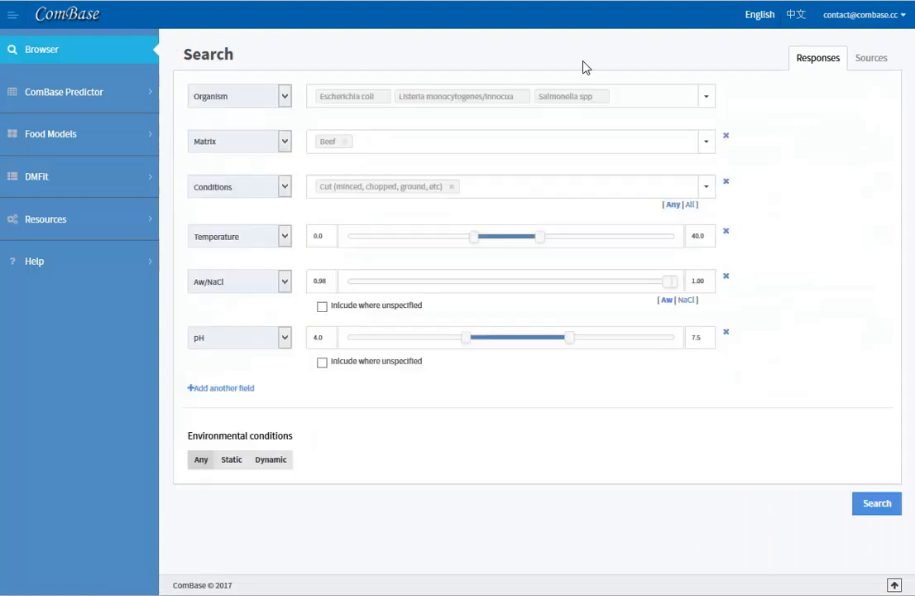
{"action": "mouse_move", "coordinate": [870, 58]}
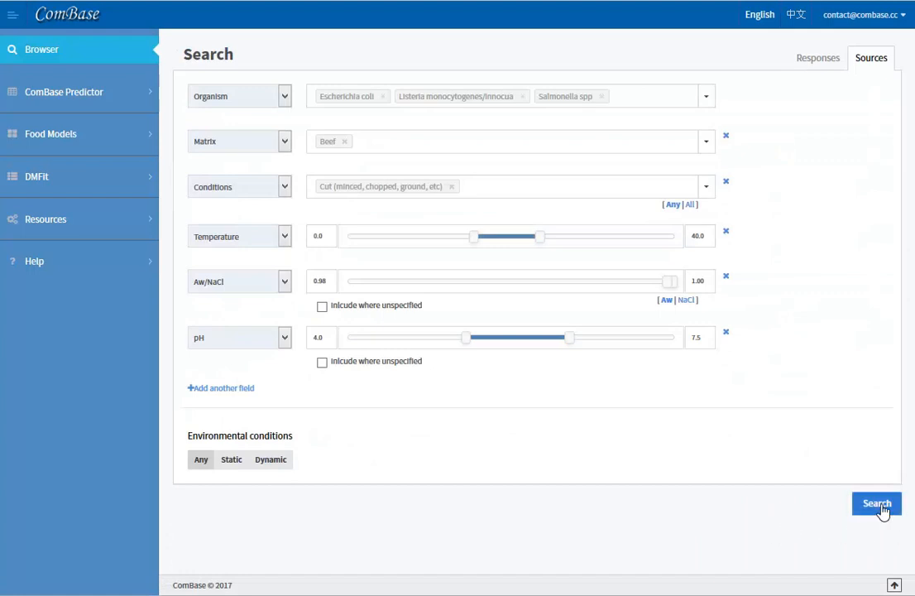
Search for sources, then view the 17 USDA-Agricultural Research Service records.
{"action": "left_click", "coordinate": [877, 503]}
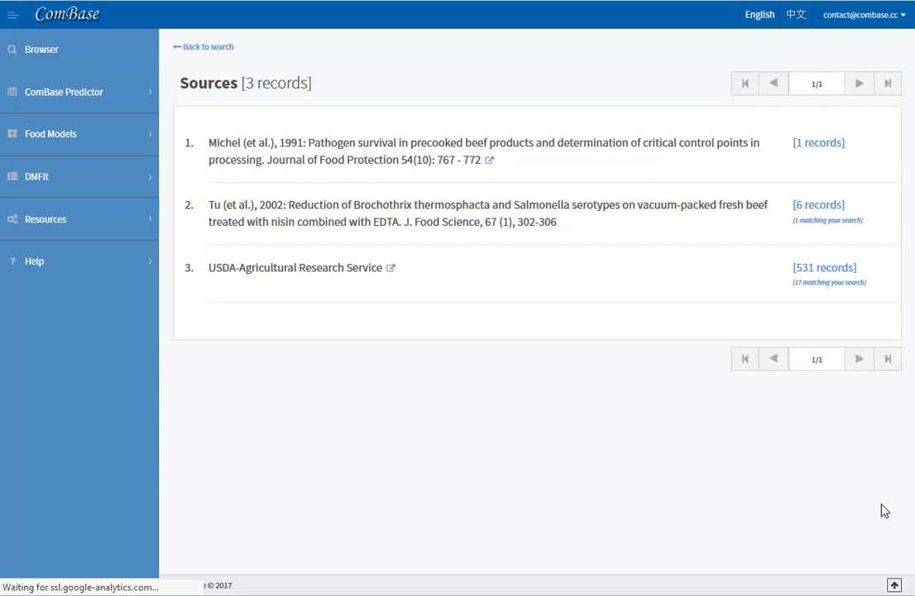
{"action": "mouse_move", "coordinate": [546, 361]}
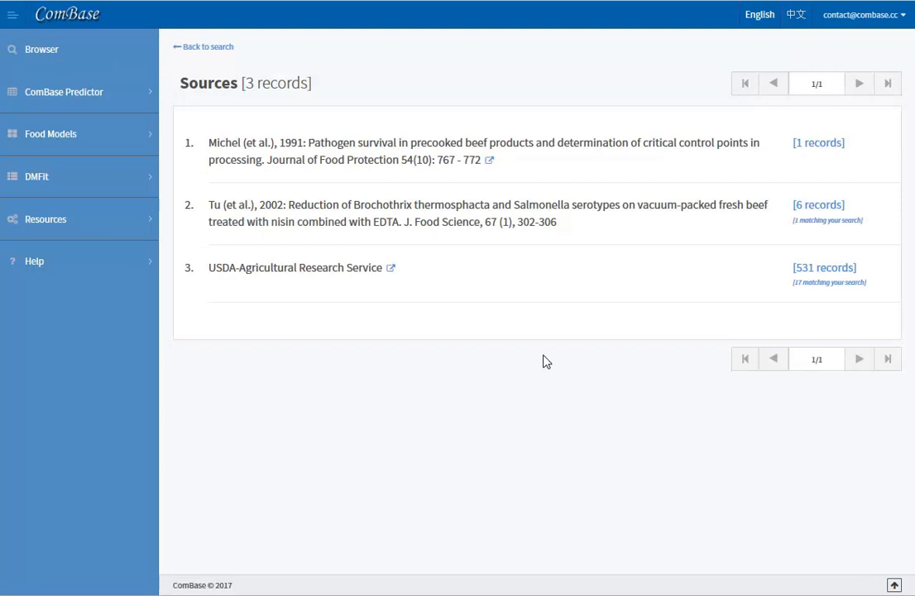
{"action": "mouse_move", "coordinate": [819, 206]}
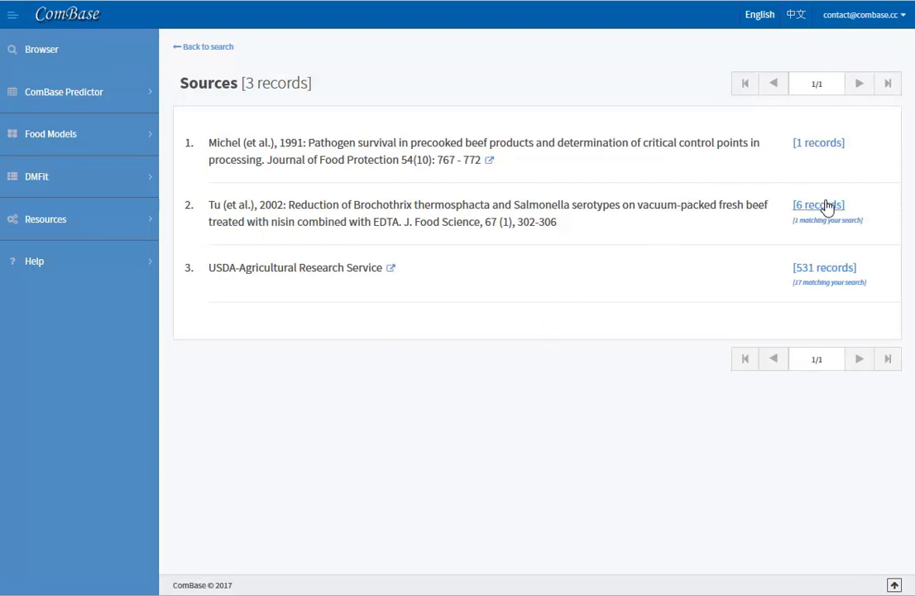
{"action": "mouse_move", "coordinate": [845, 265]}
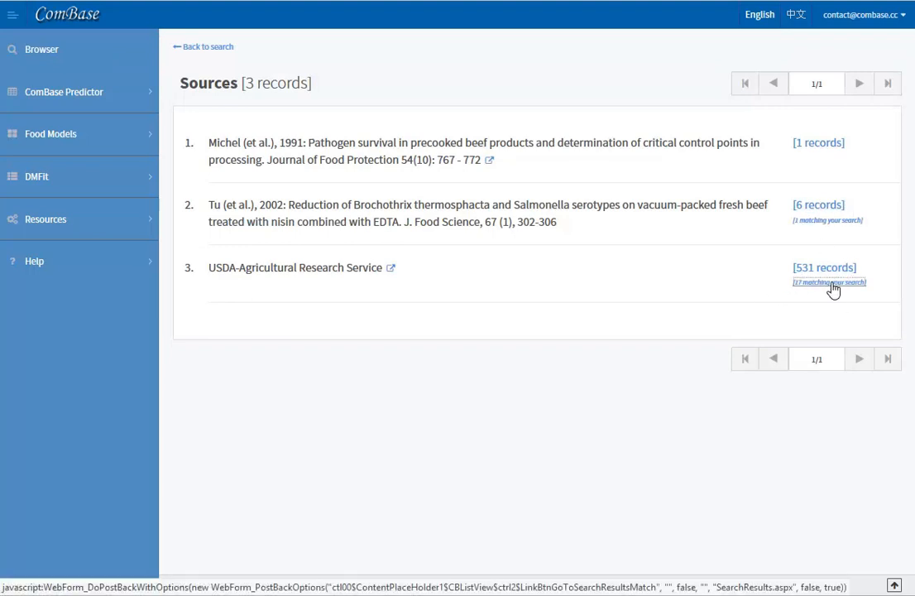
{"action": "left_click", "coordinate": [829, 281]}
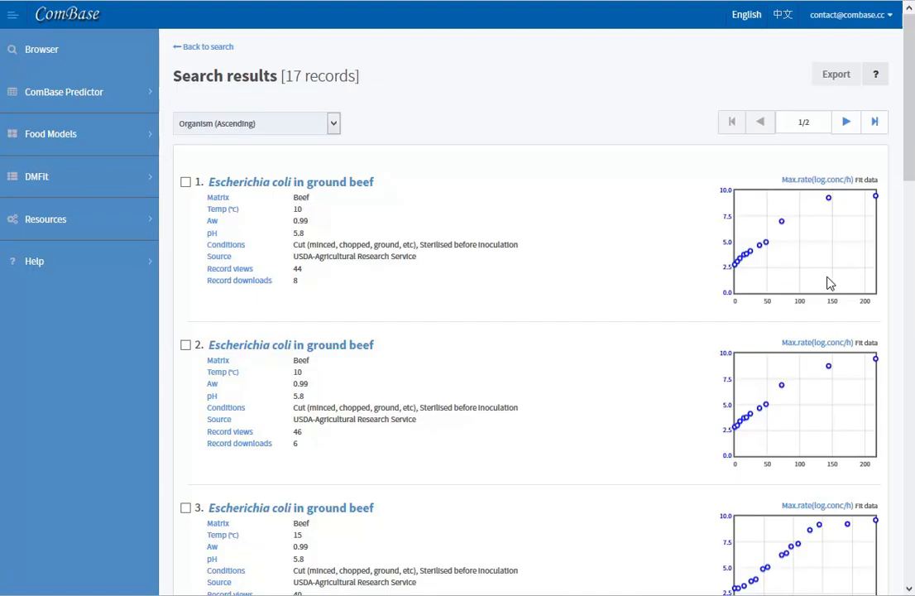
{"action": "scroll", "scroll_direction": "down", "scroll_amount": 3}
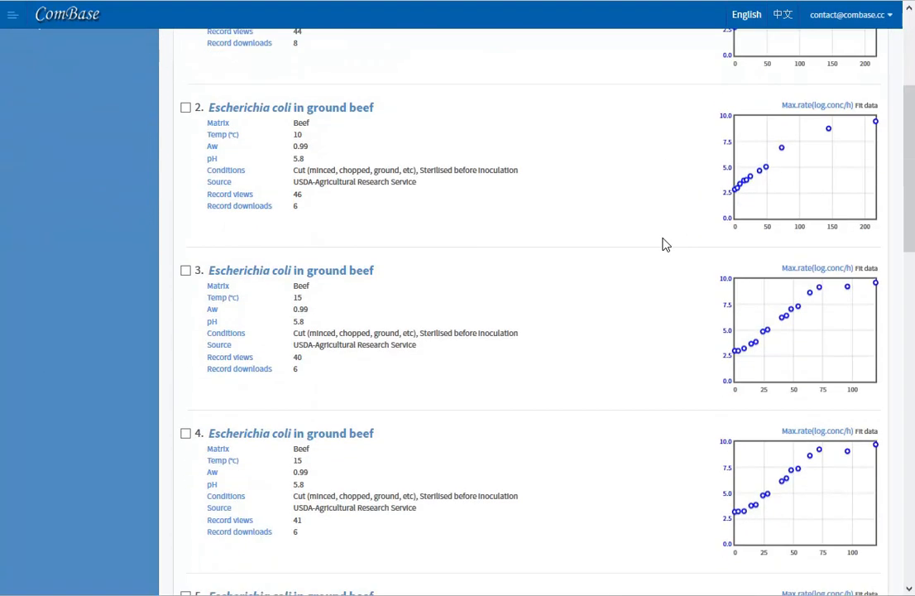